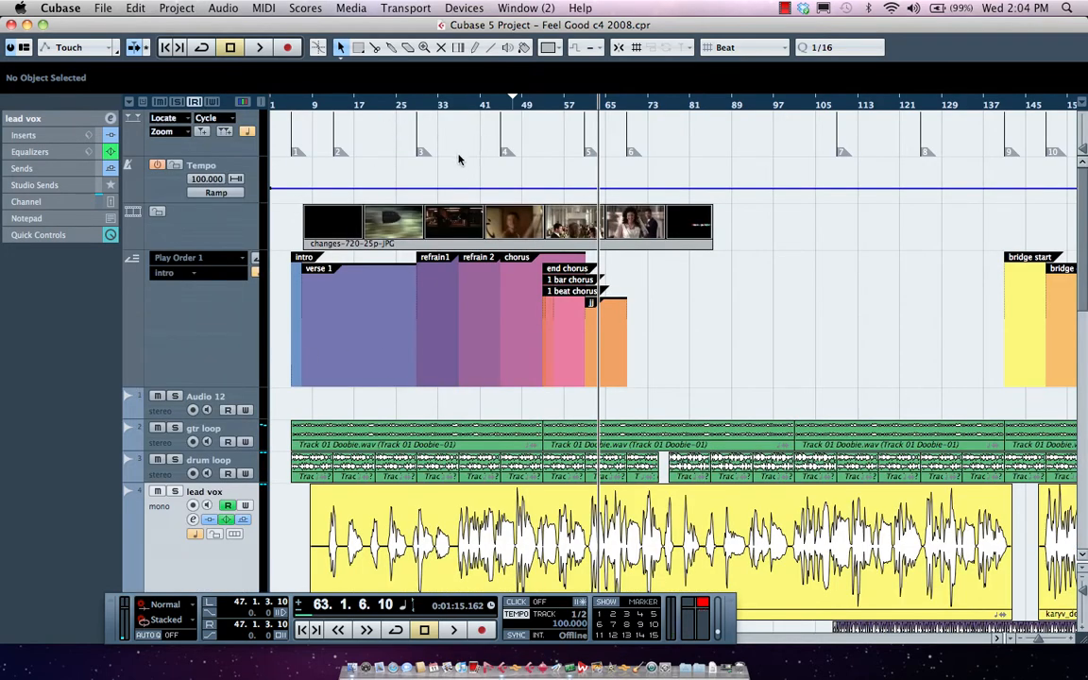
pyautogui.moveTo(685, 253)
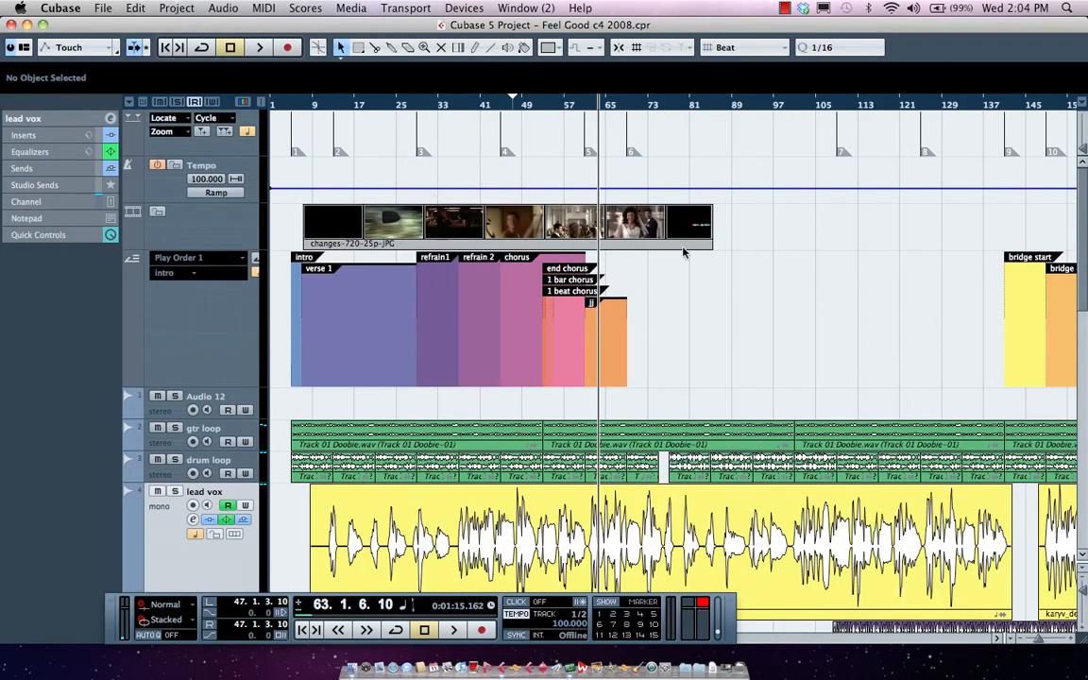
# Step: Scroll down to the lead vox and instrument tracks, then browse the File and Cubase menus
pyautogui.scroll(-3)
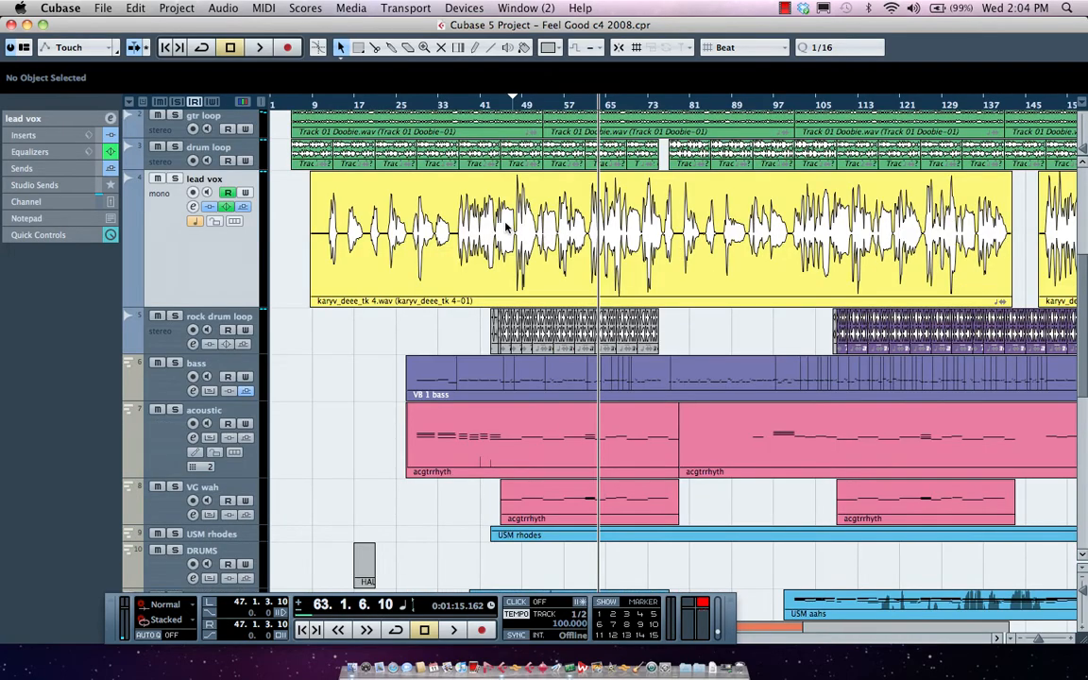
pyautogui.scroll(-3)
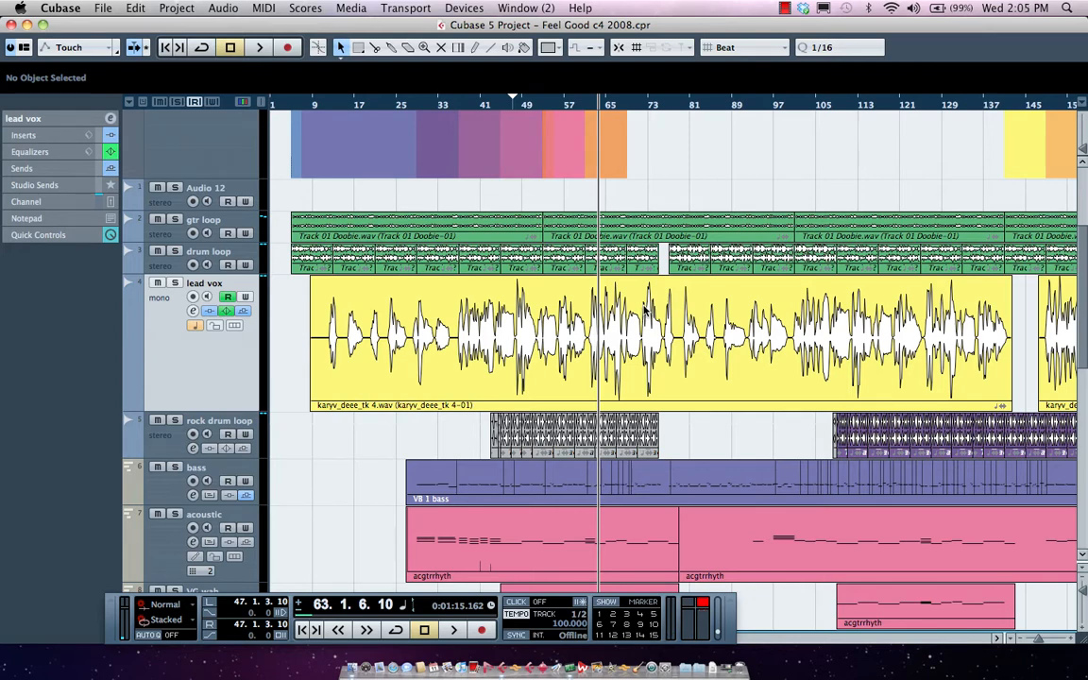
pyautogui.moveTo(646, 306)
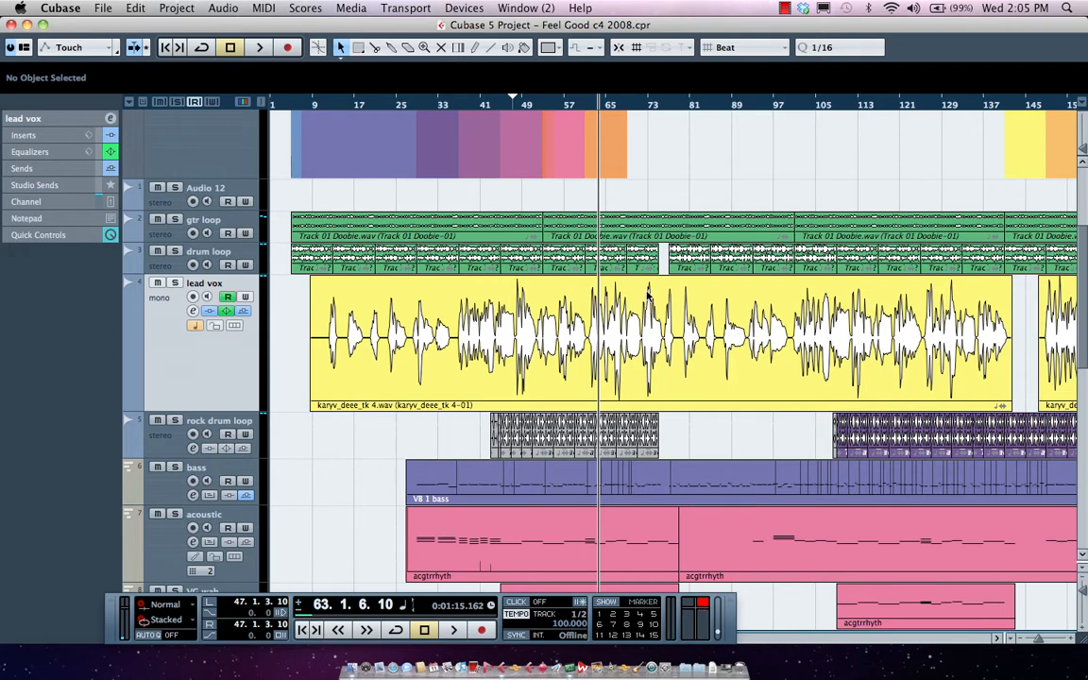
pyautogui.moveTo(649, 295)
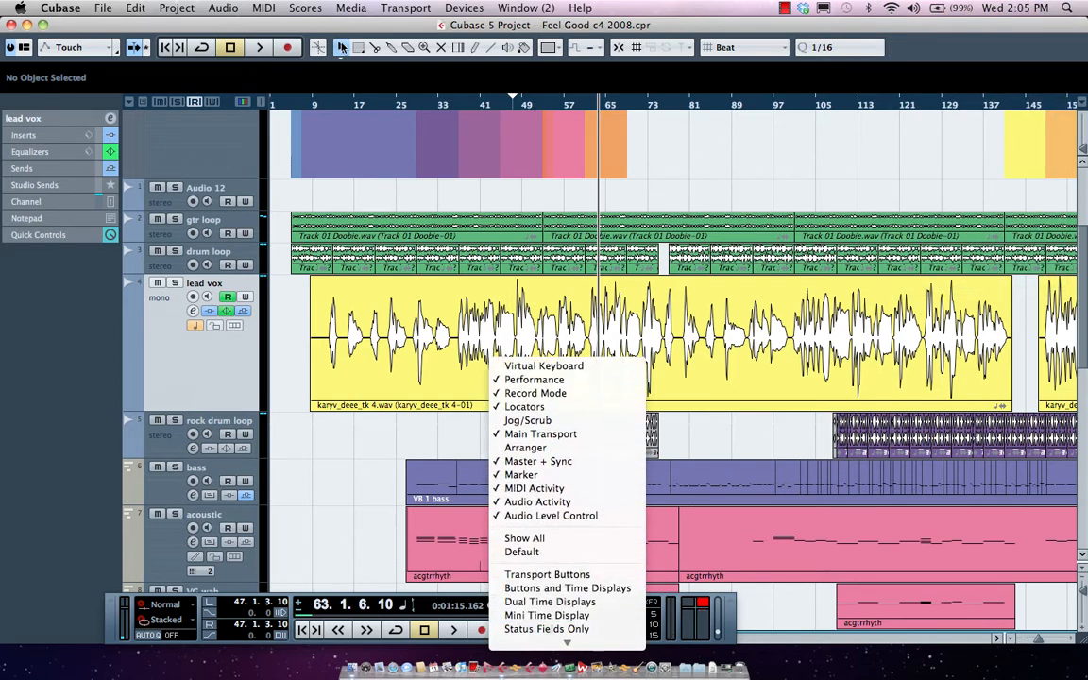
pyautogui.click(104, 7)
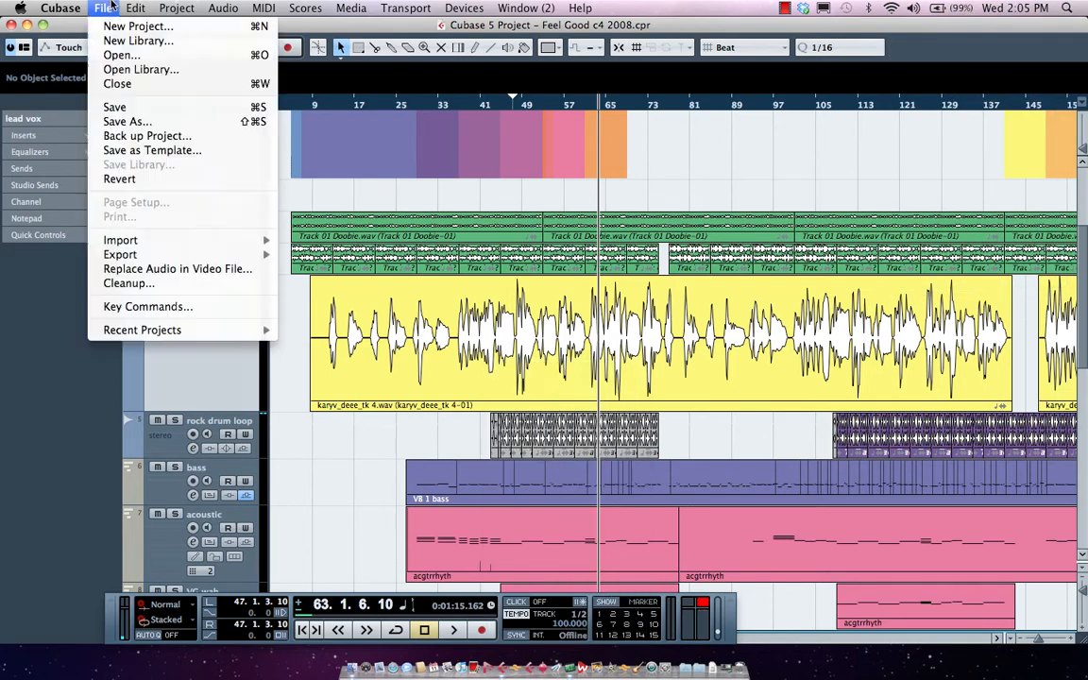
pyautogui.click(60, 8)
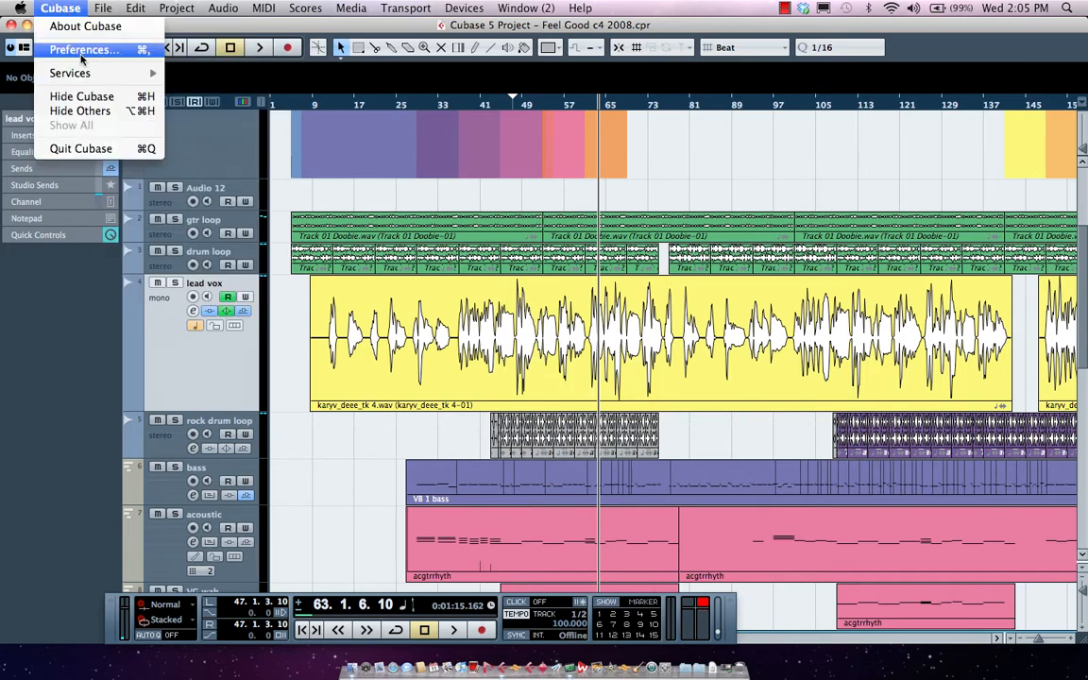
pyautogui.click(83, 49)
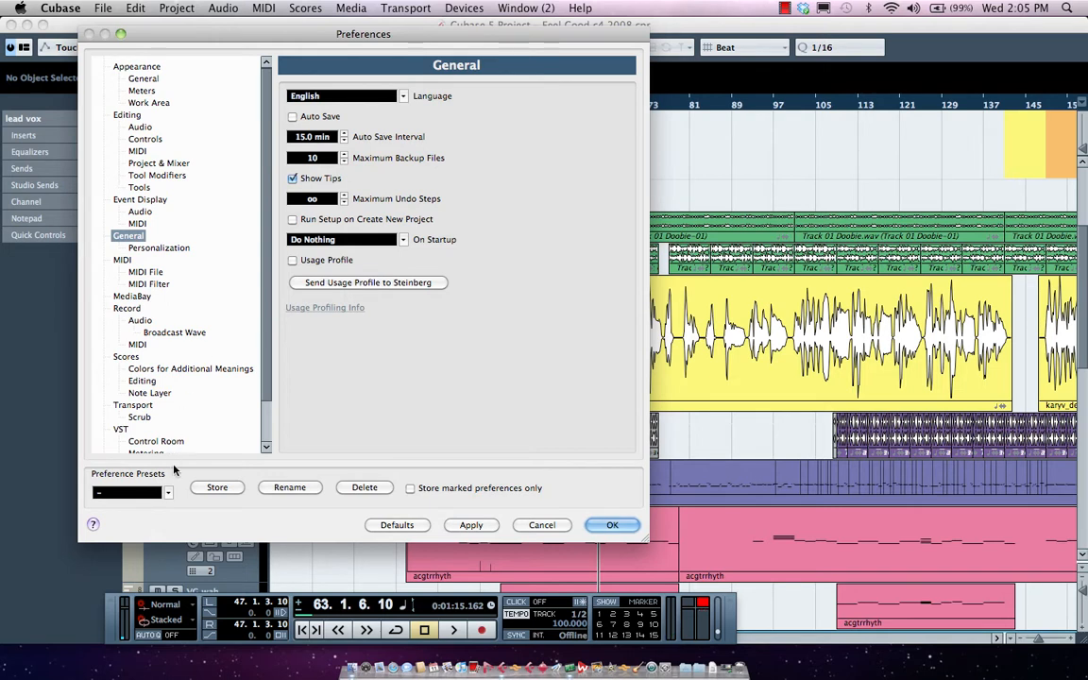
pyautogui.moveTo(186, 522)
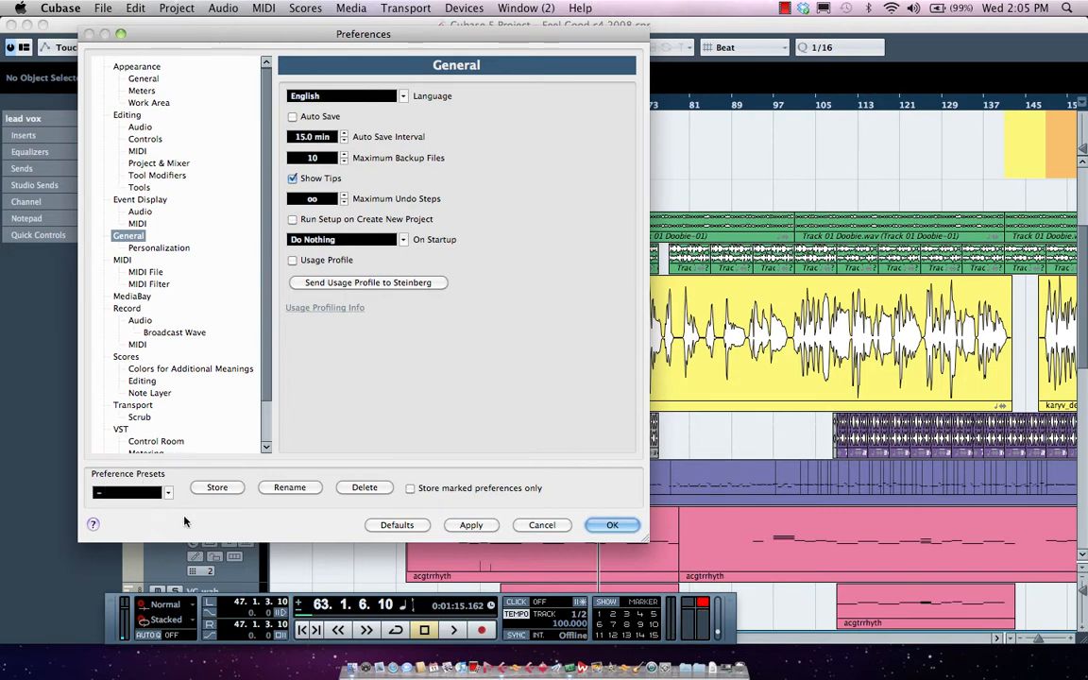
pyautogui.moveTo(170, 536)
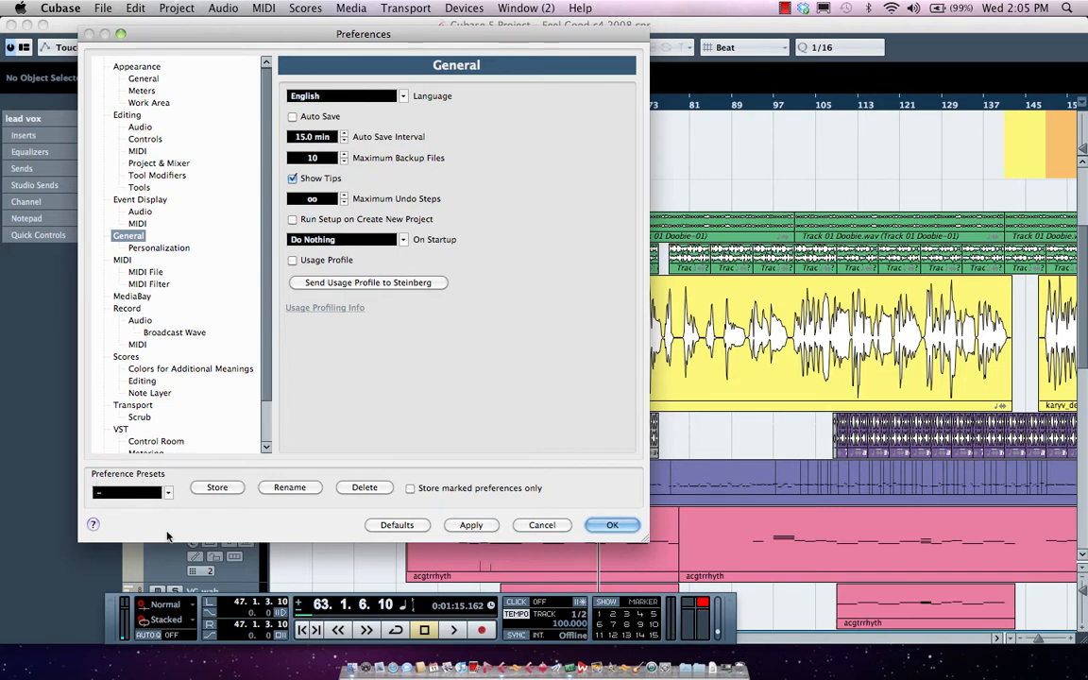
pyautogui.click(166, 493)
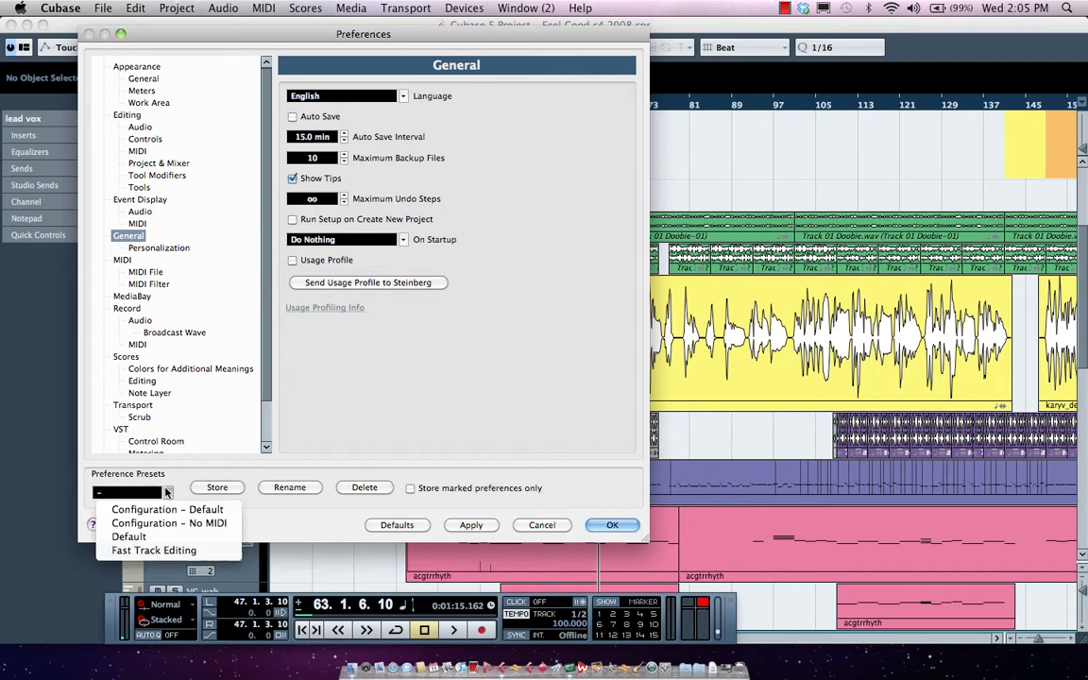
pyautogui.moveTo(378, 535)
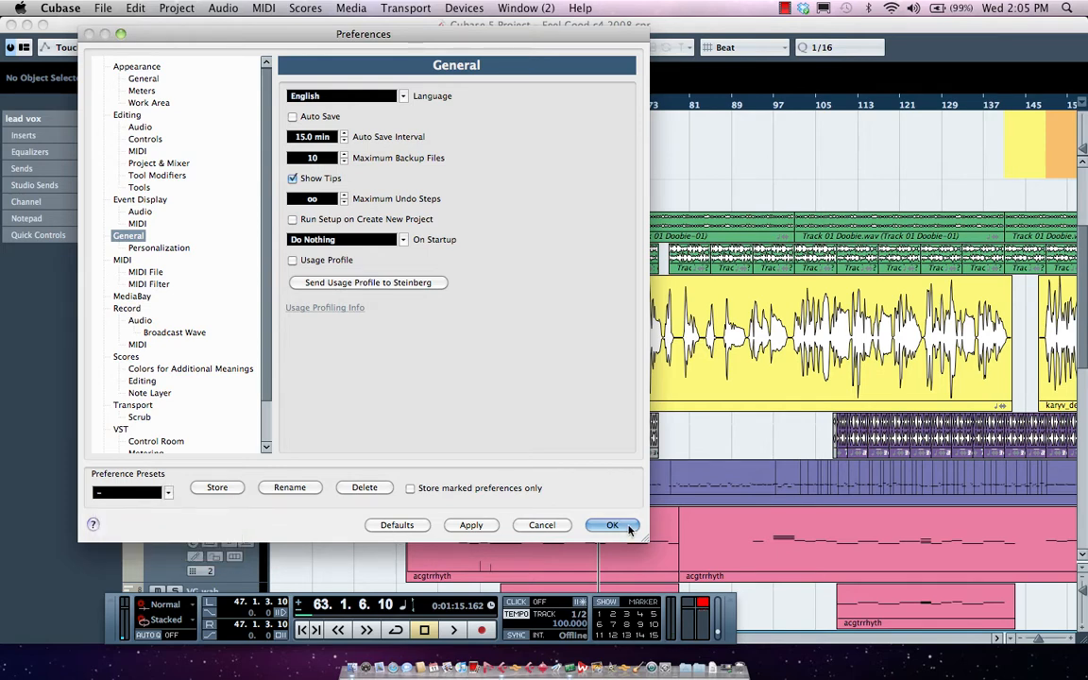
pyautogui.click(612, 526)
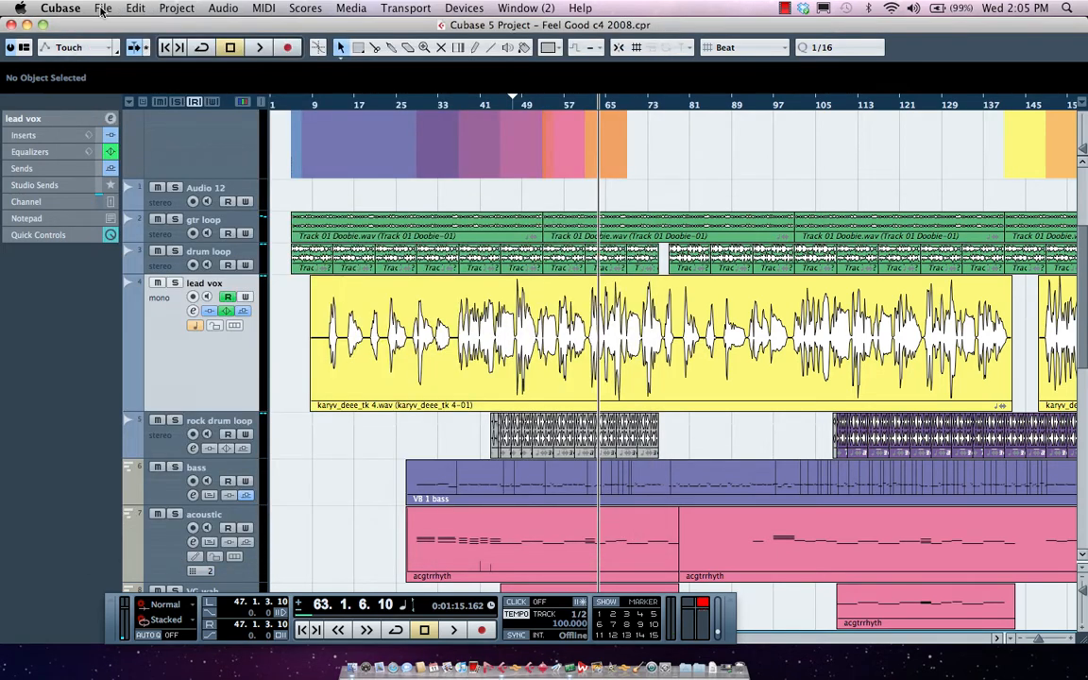
# Step: Open the Key Commands editor from the File menu and scroll through the commands
pyautogui.click(102, 7)
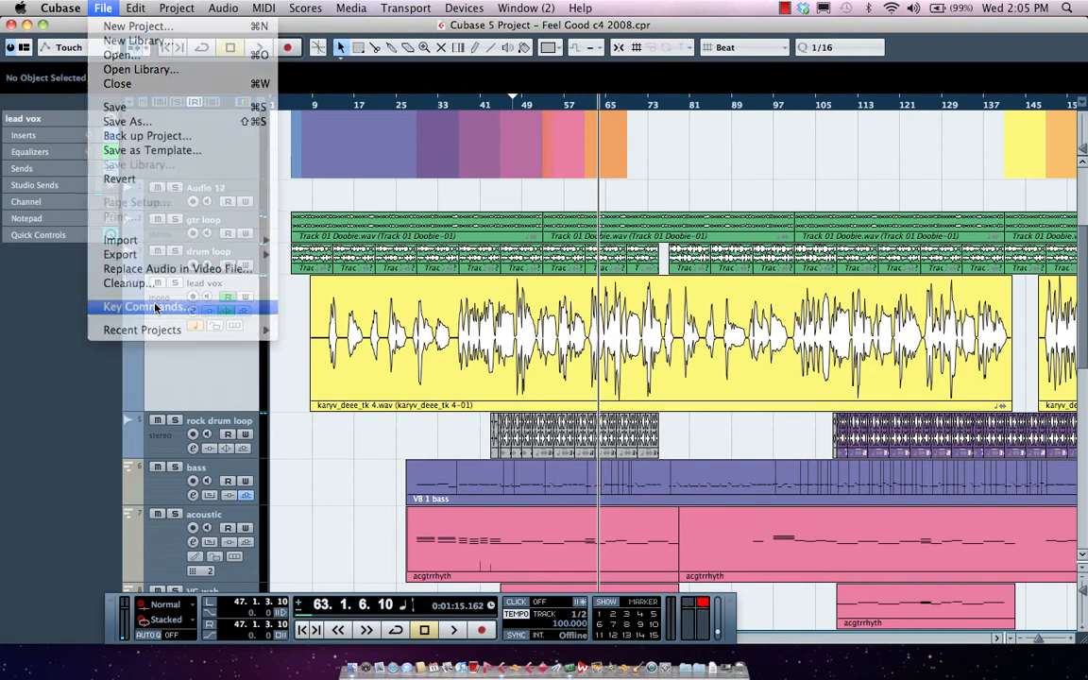
pyautogui.click(143, 306)
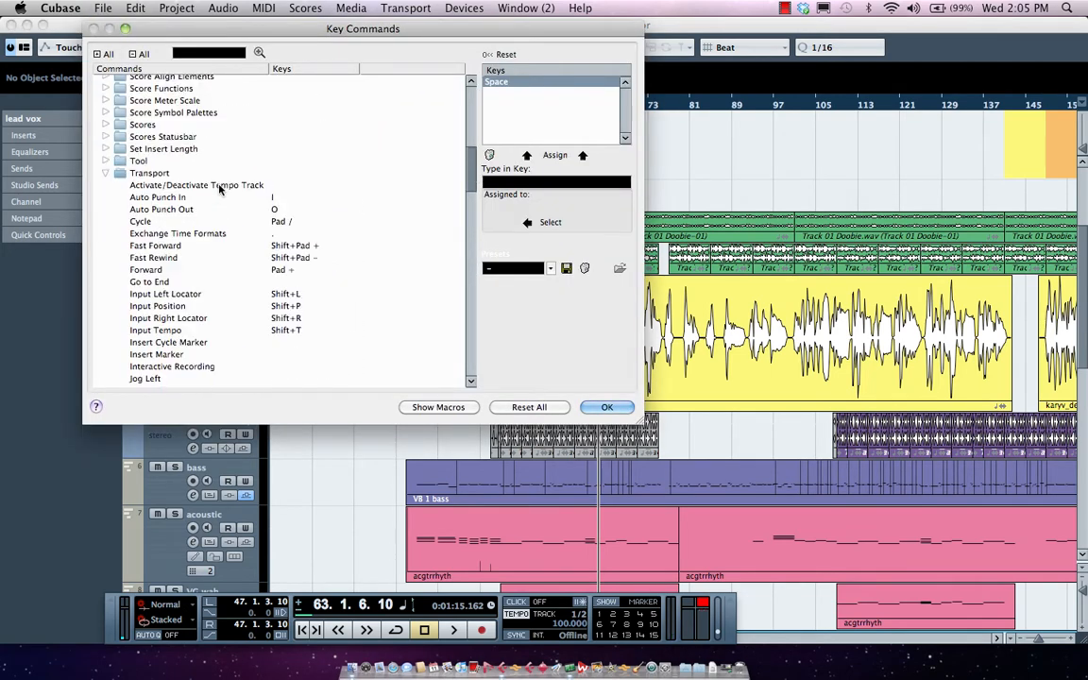
pyautogui.scroll(-3)
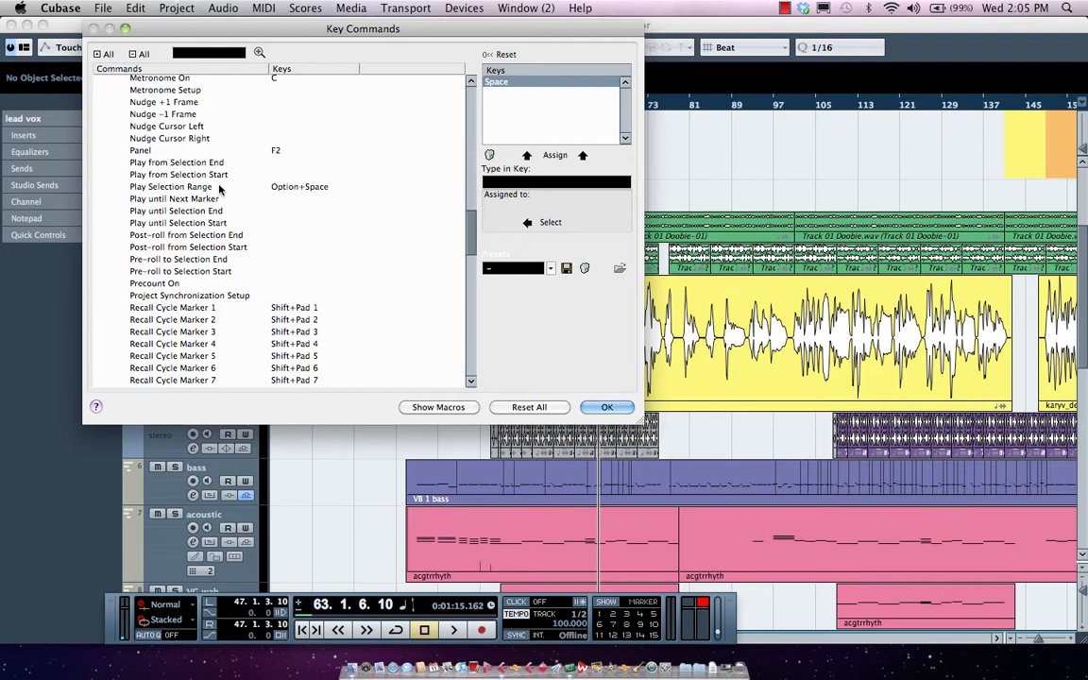
pyautogui.scroll(-3)
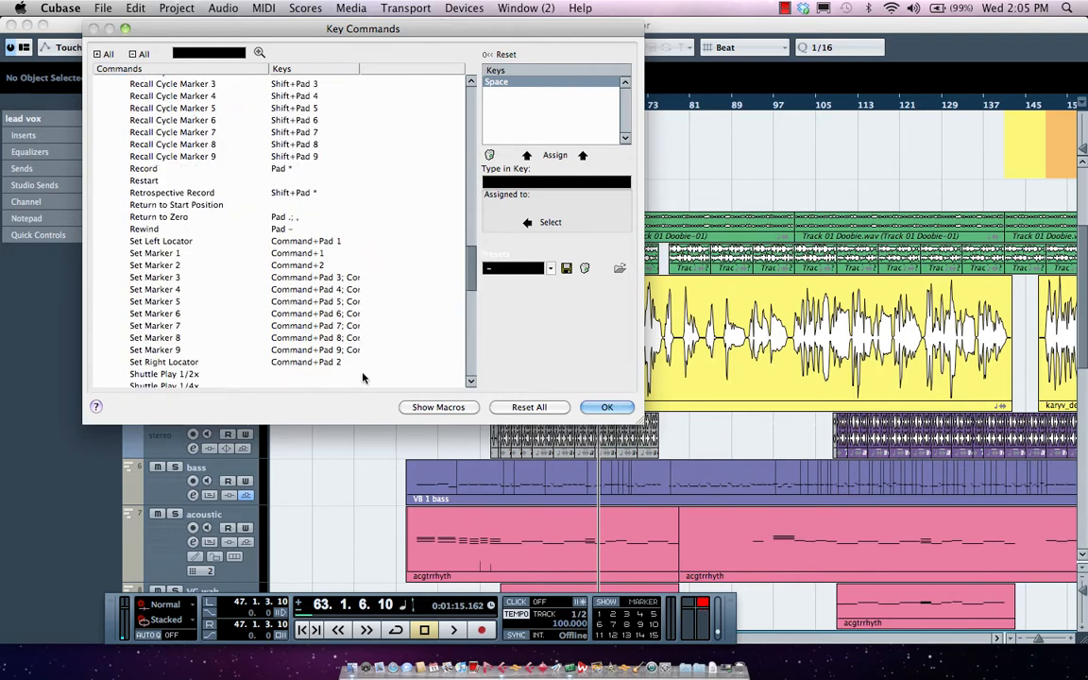
# Step: Expand the skip range playback macro, then choose the Default key command preset
pyautogui.click(438, 407)
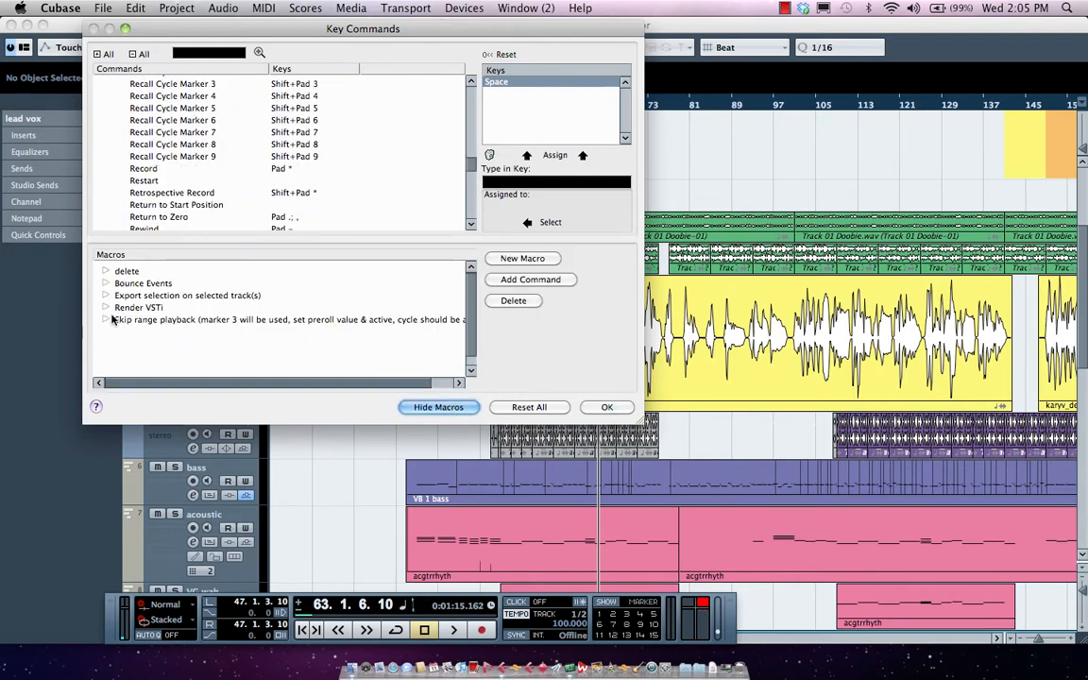
pyautogui.click(106, 320)
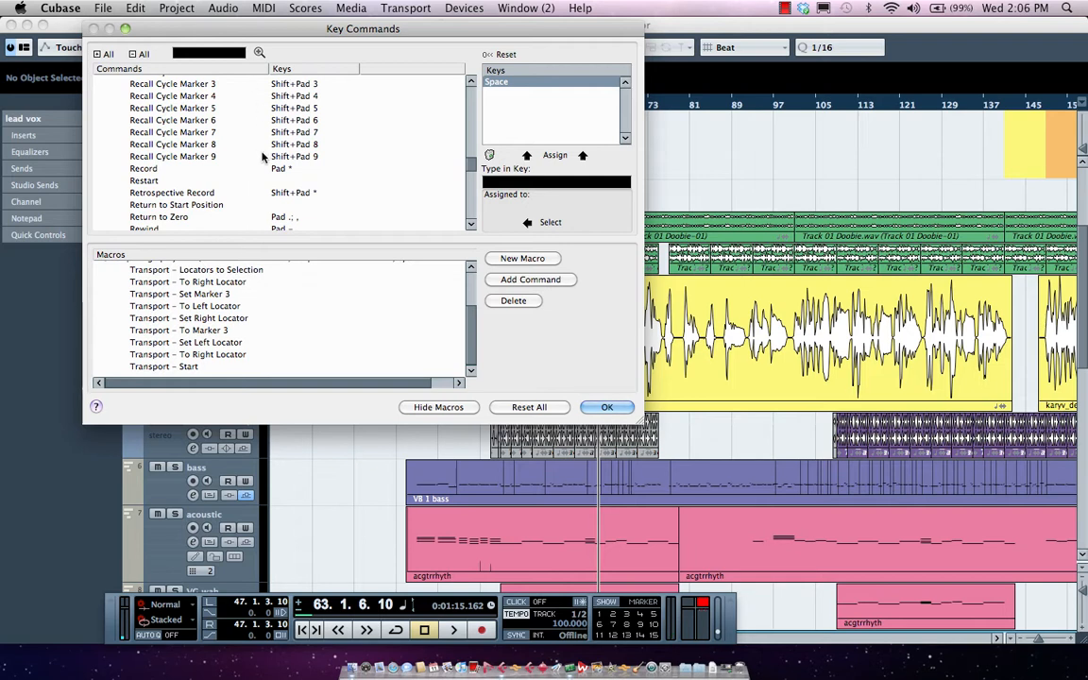
pyautogui.moveTo(244, 343)
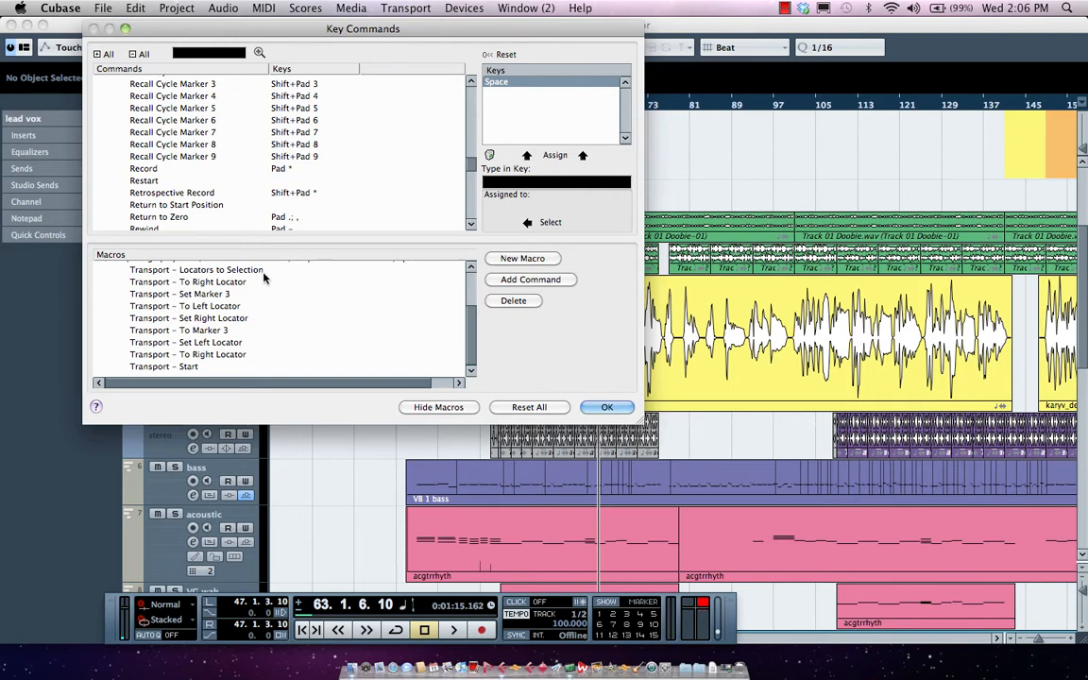
pyautogui.moveTo(237, 387)
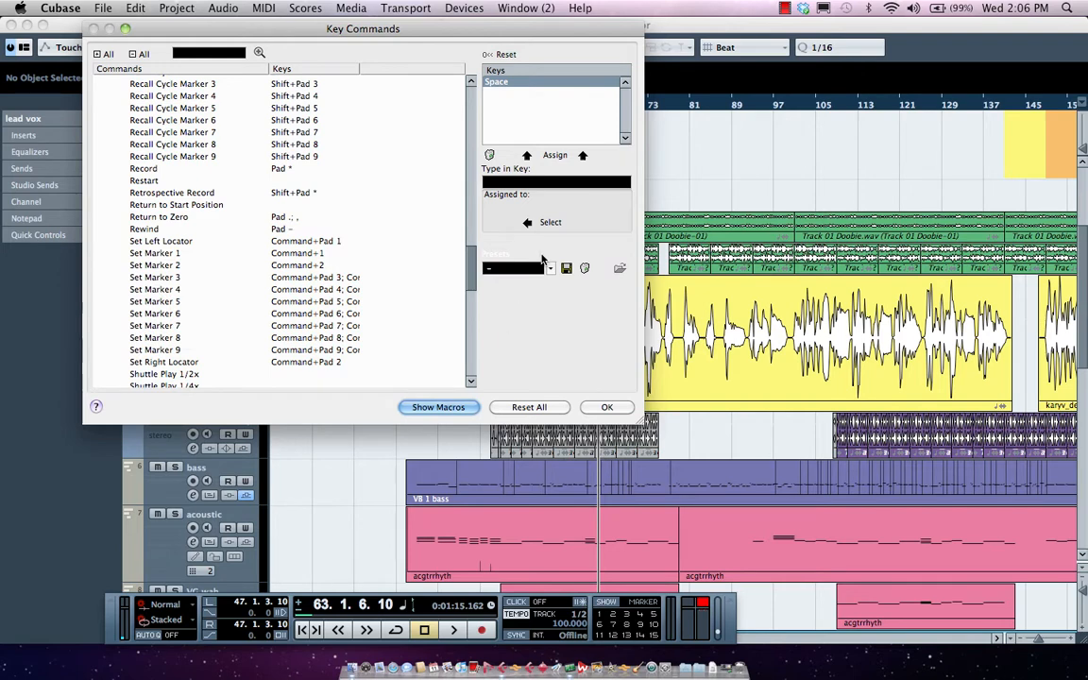
pyautogui.click(551, 268)
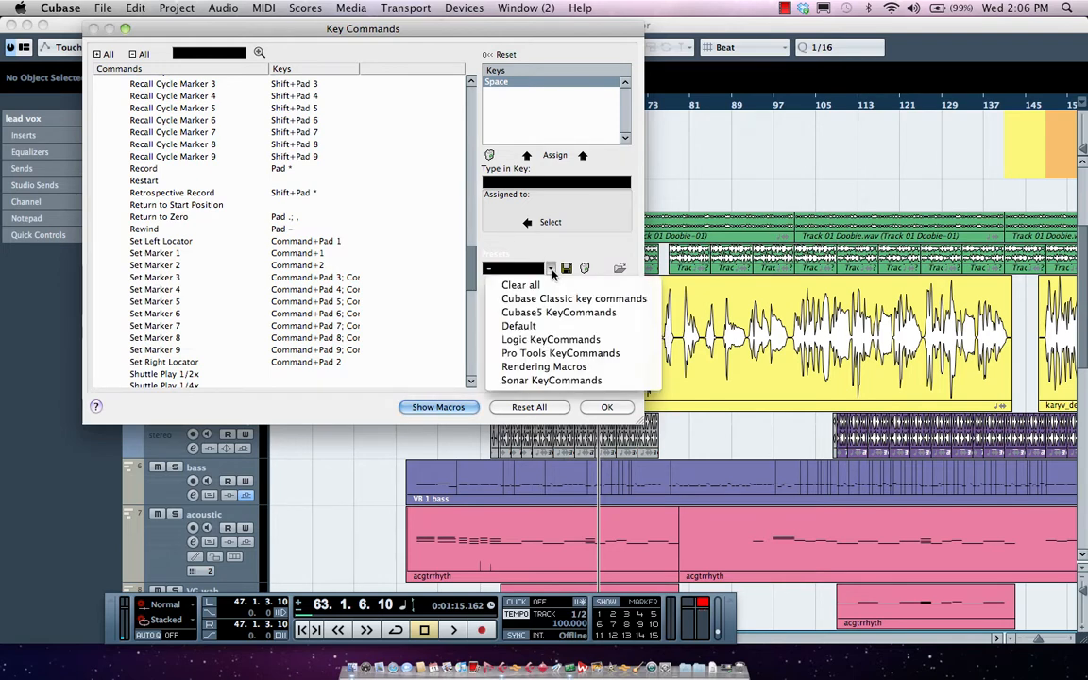
pyautogui.moveTo(519, 326)
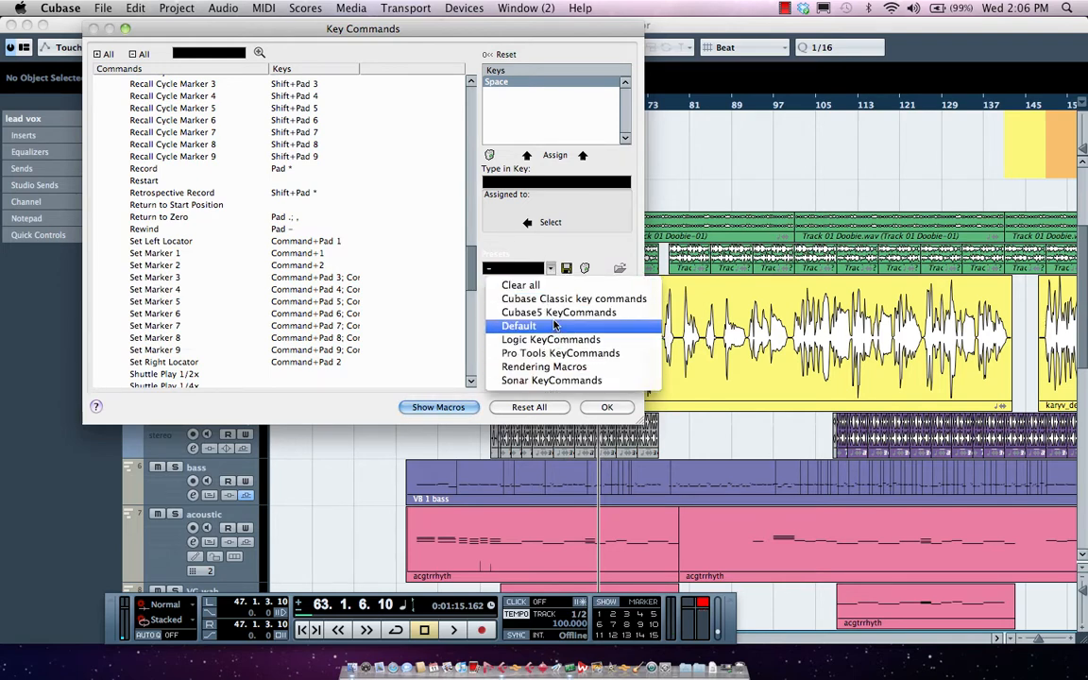
pyautogui.moveTo(550, 340)
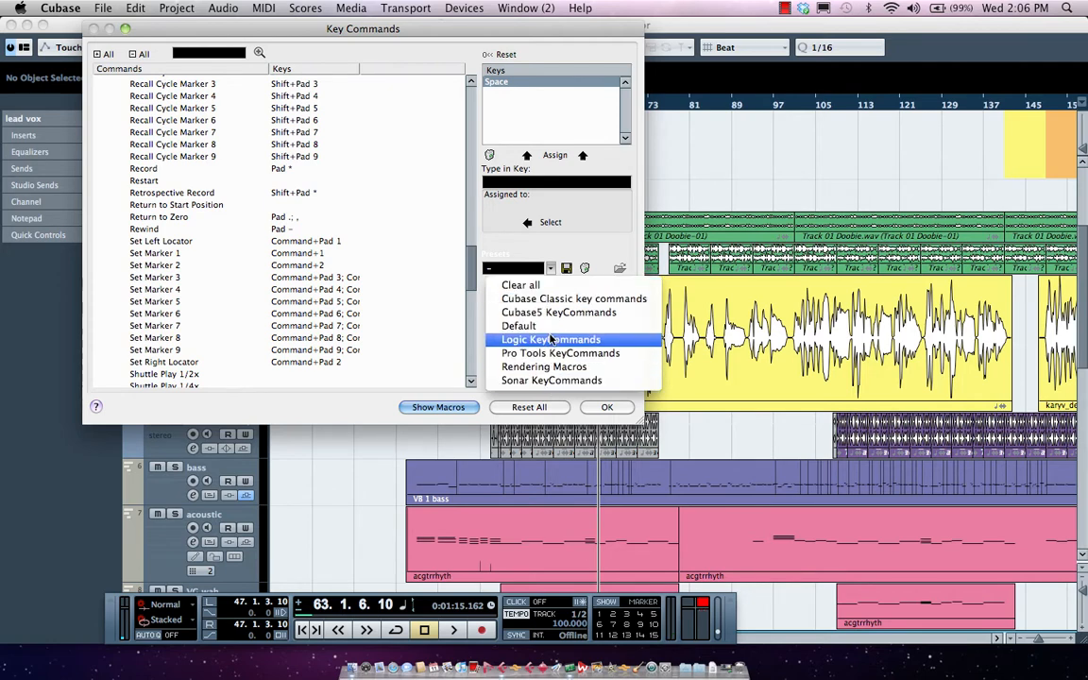
pyautogui.moveTo(518, 326)
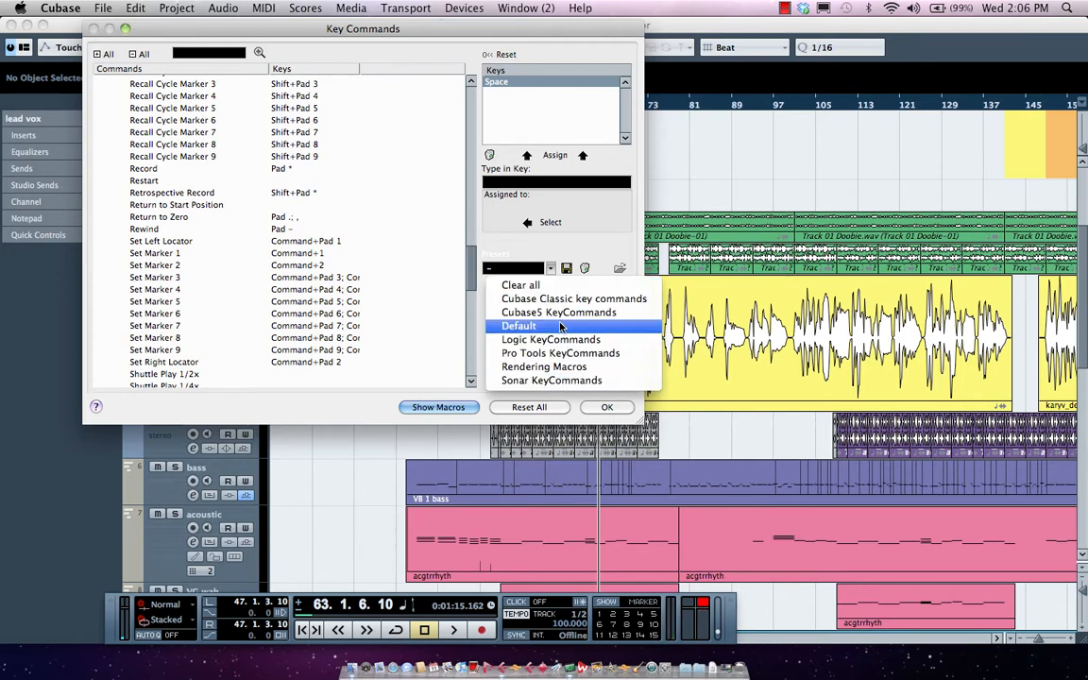
pyautogui.click(519, 326)
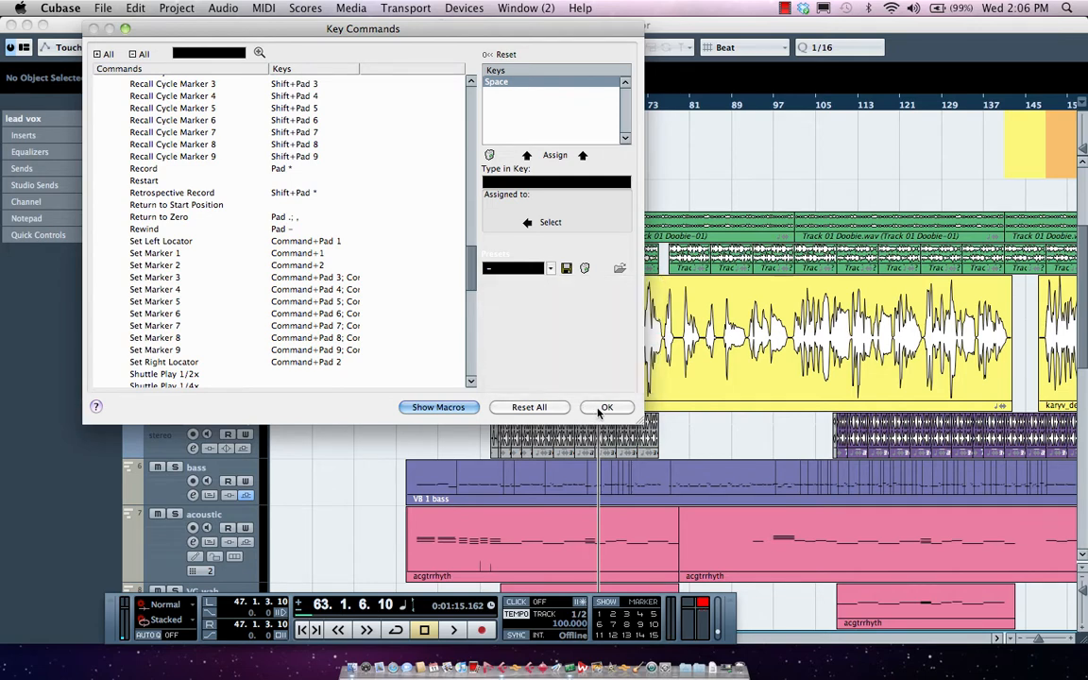
# Step: Confirm the Key Commands editor with OK to return to the arrangement
pyautogui.click(607, 407)
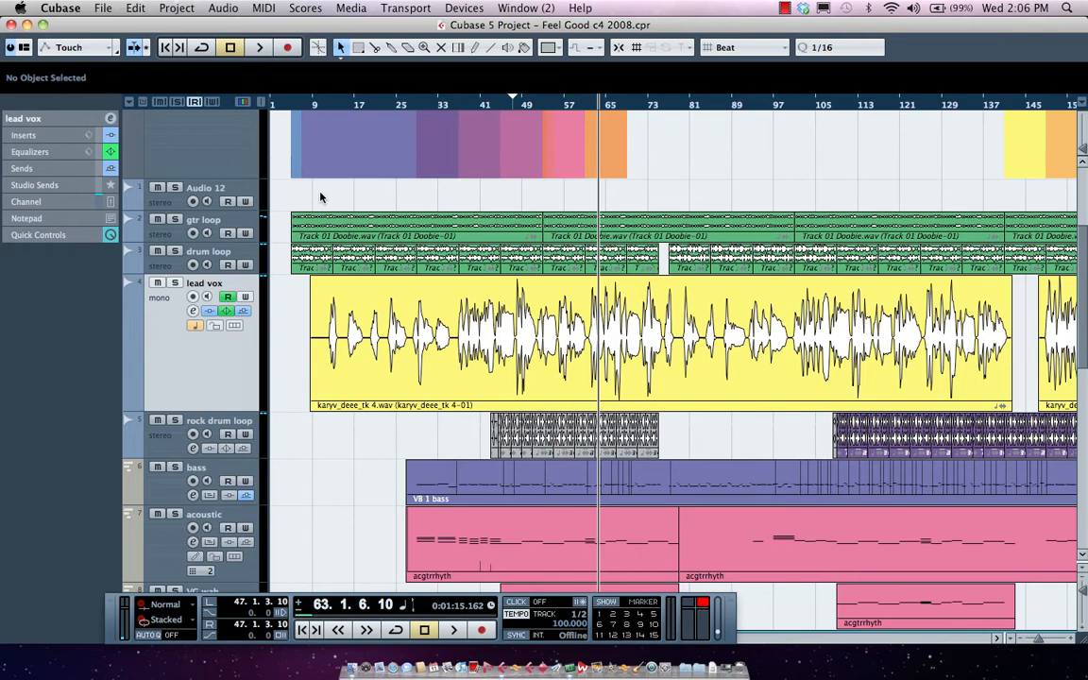
pyautogui.moveTo(638, 178)
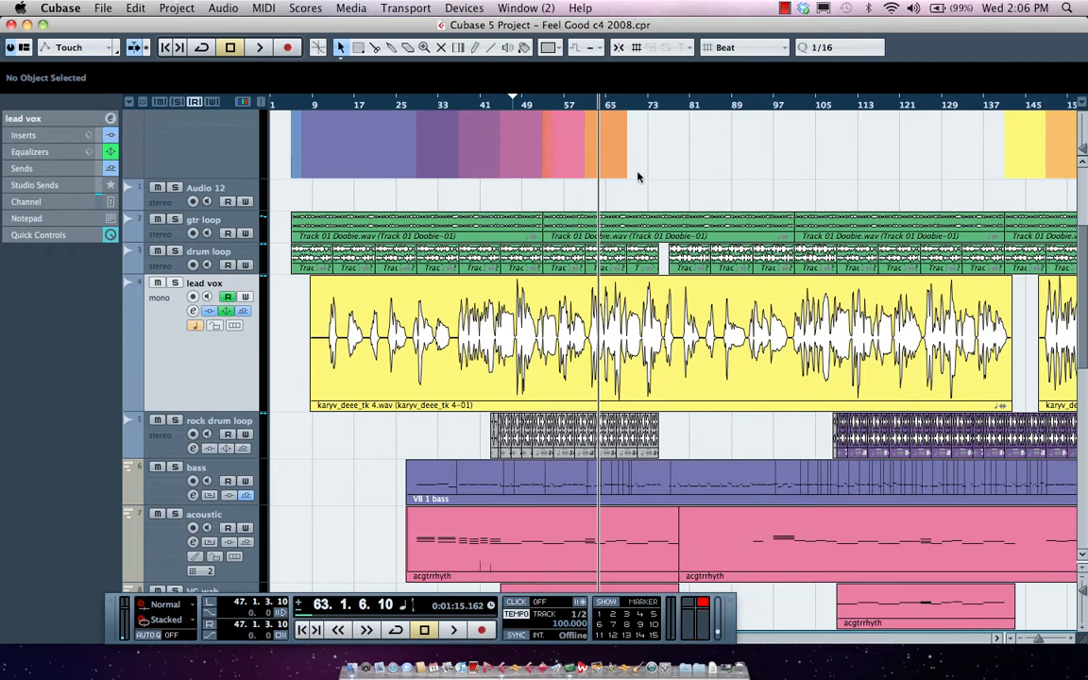
pyautogui.moveTo(633, 152)
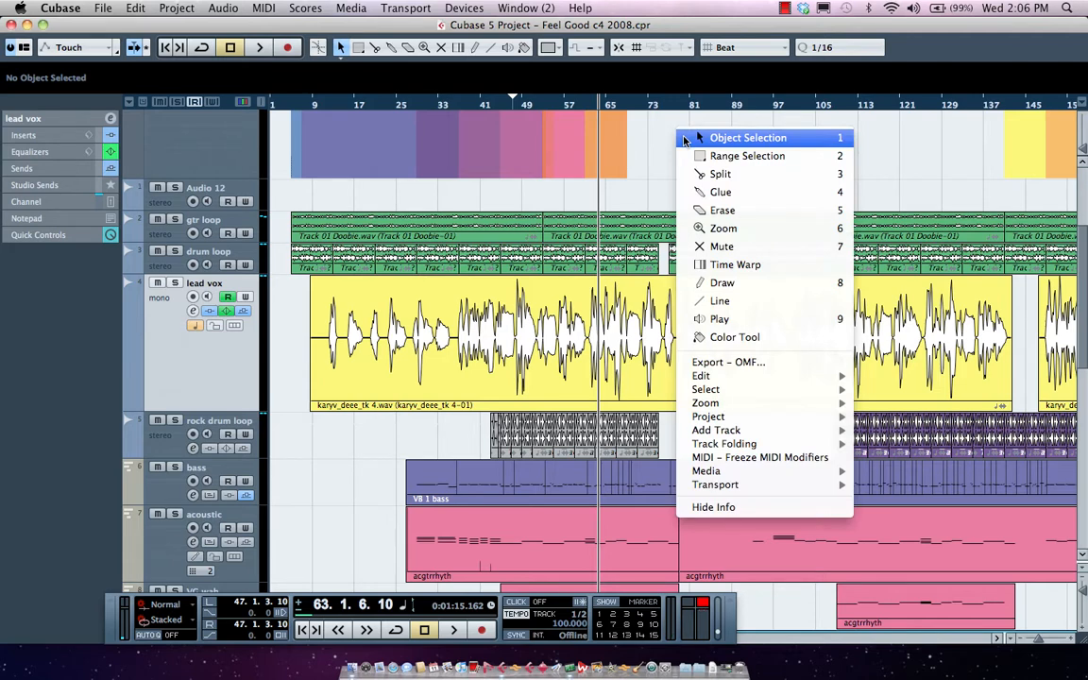
pyautogui.moveTo(756, 174)
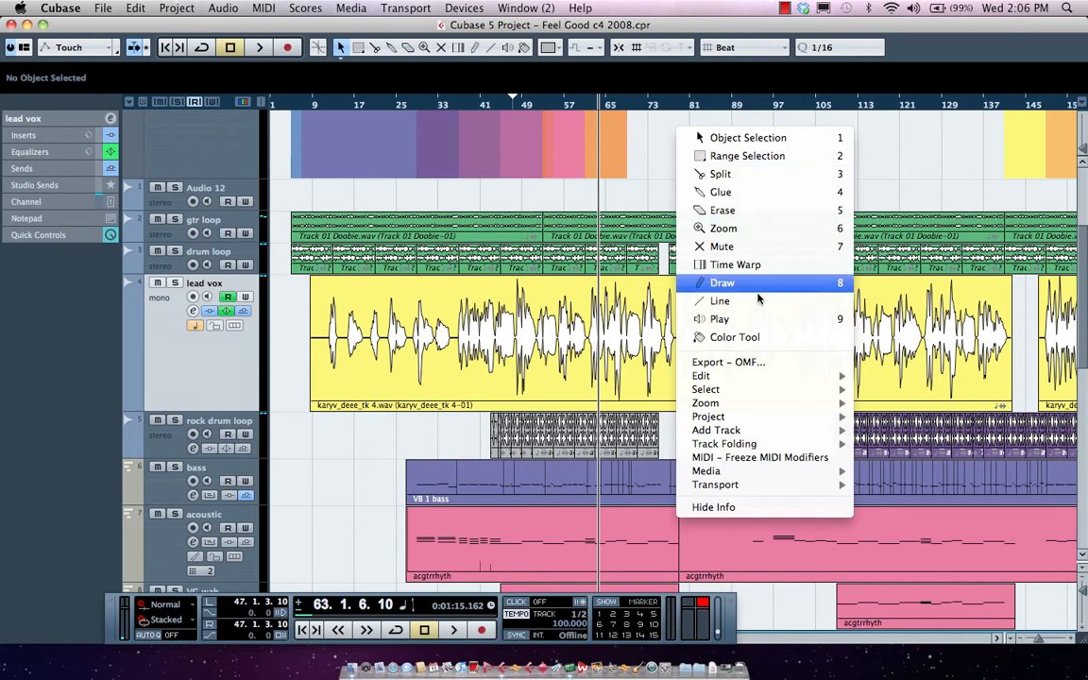
pyautogui.moveTo(724, 444)
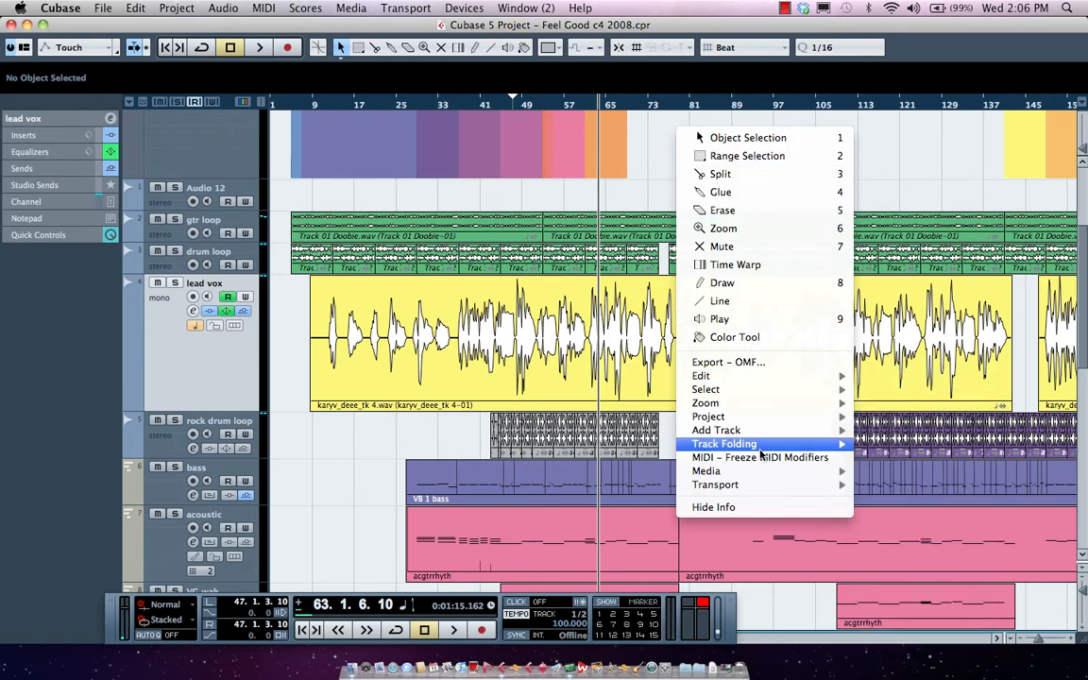
pyautogui.moveTo(768, 390)
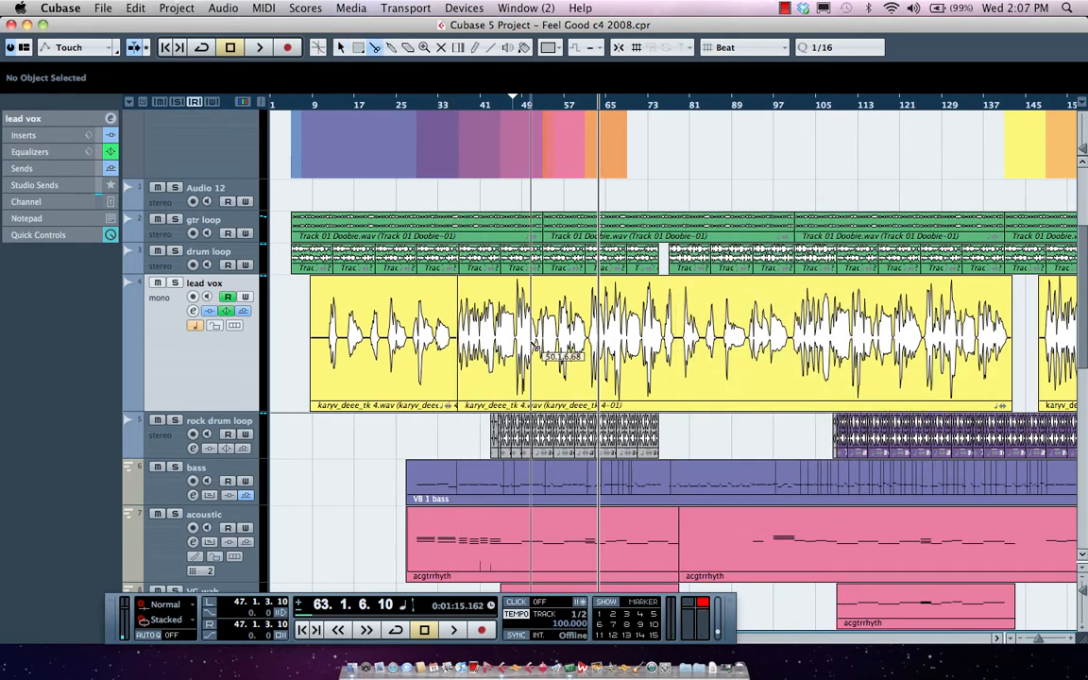
# Step: Cut up the lead vox event using the toolbox Split, Erase and Glue tools
pyautogui.rightClick(538, 354)
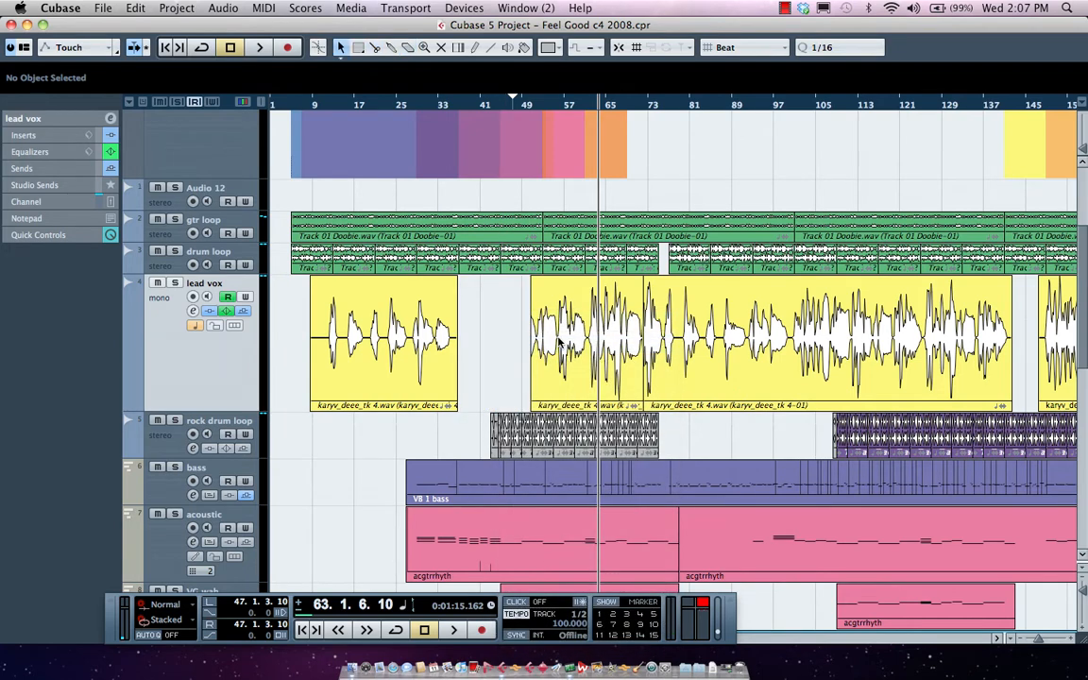
pyautogui.click(543, 340)
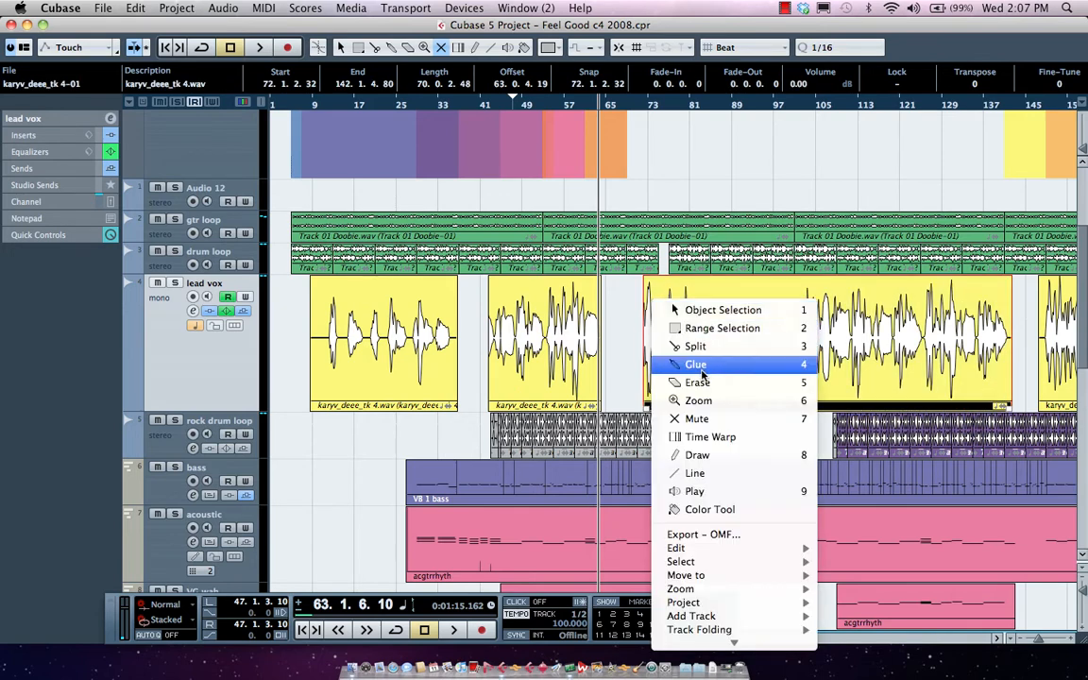
pyautogui.click(696, 365)
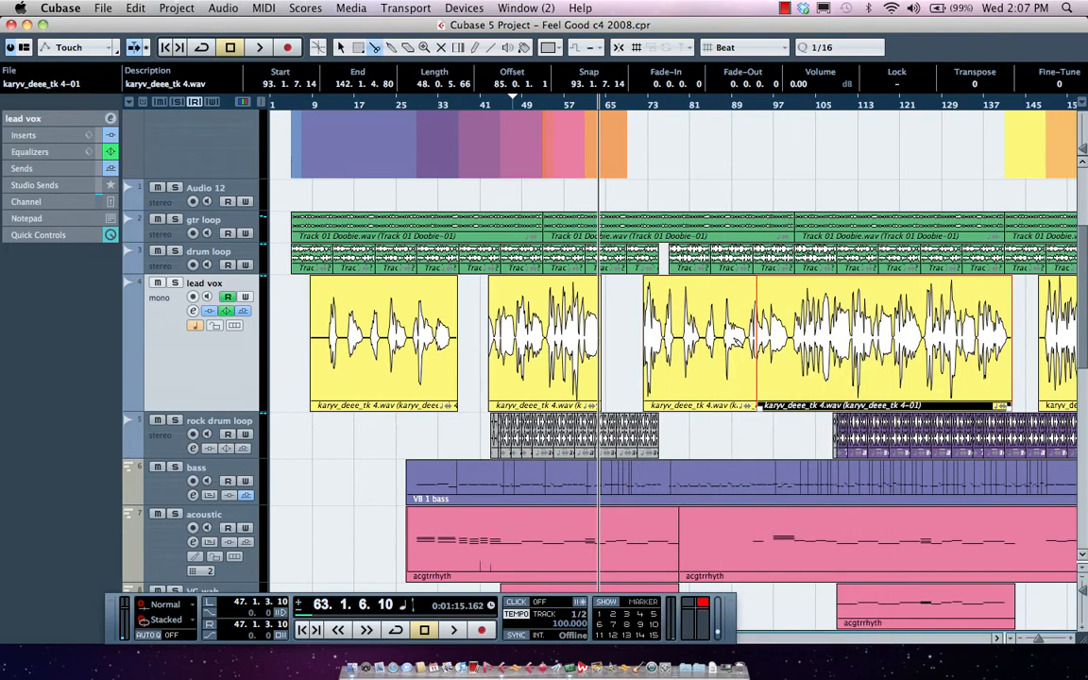
pyautogui.rightClick(755, 340)
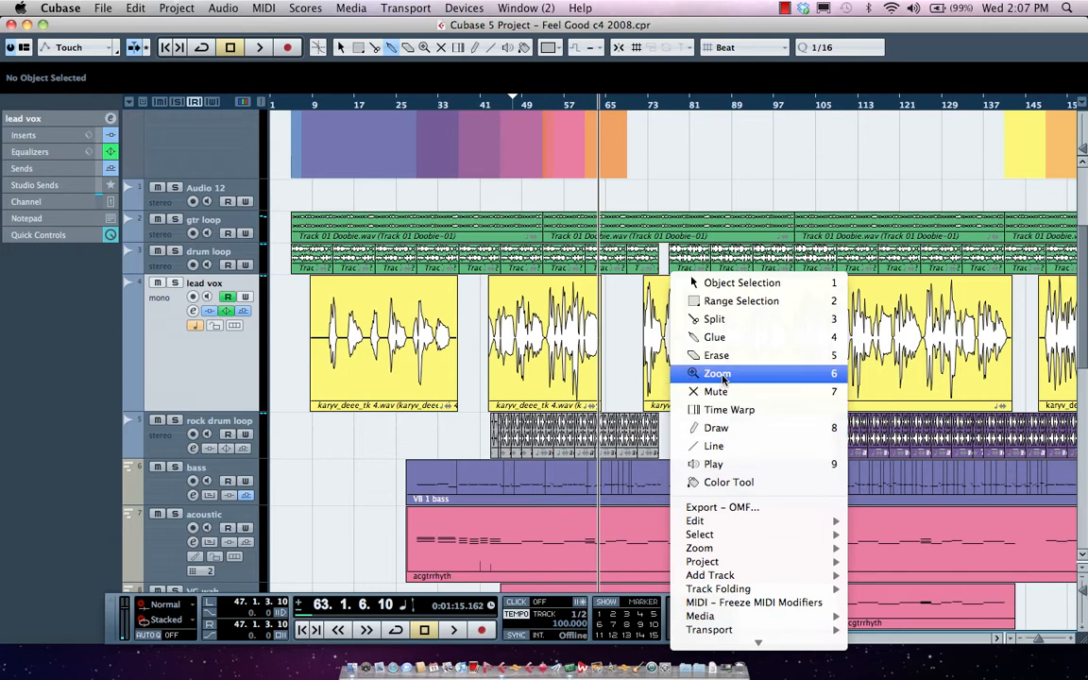
# Step: Pick the Zoom tool to magnify the lead vox waveform around bar 88
pyautogui.click(717, 373)
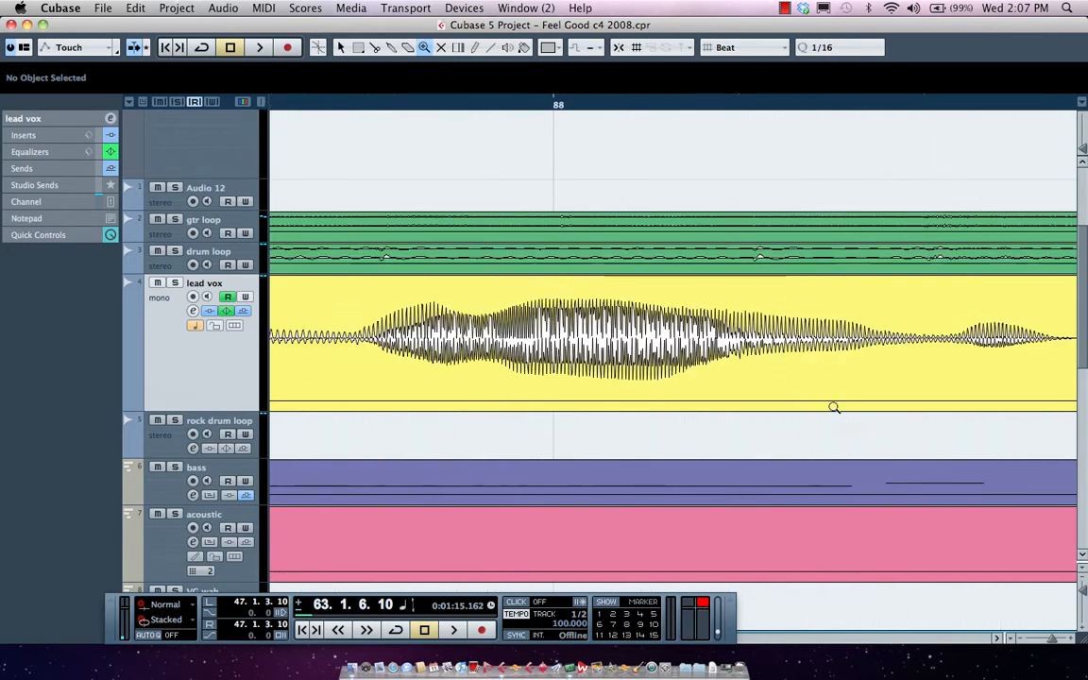
pyautogui.moveTo(481, 198)
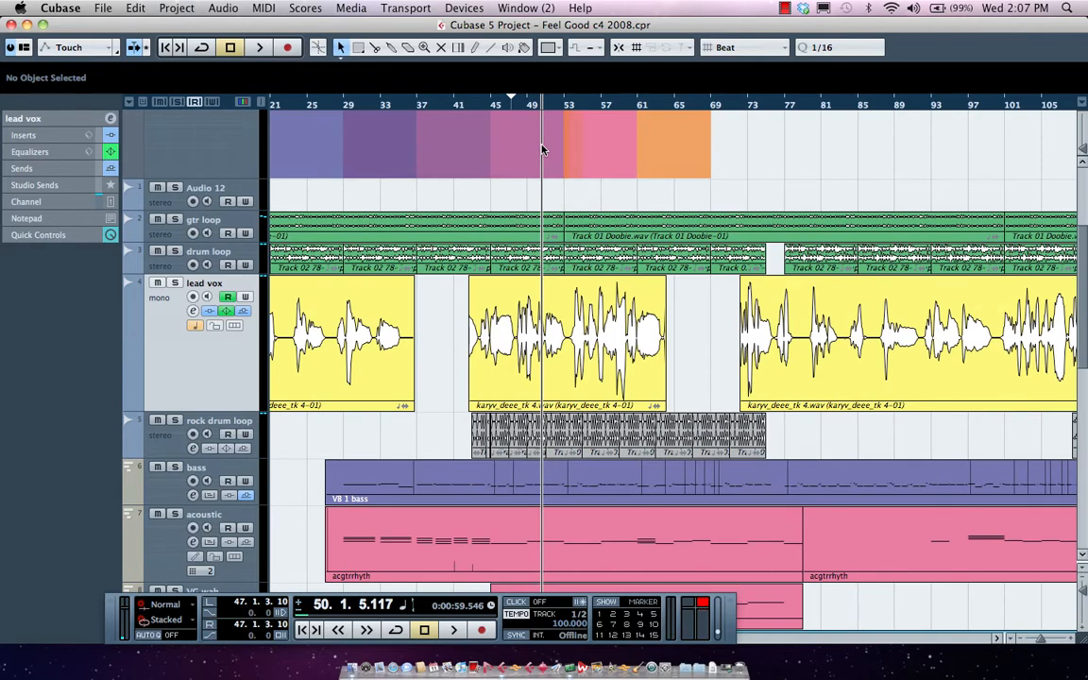
# Step: Select the middle lead vox piece and drag its edges to span bars 42–63
pyautogui.click(567, 345)
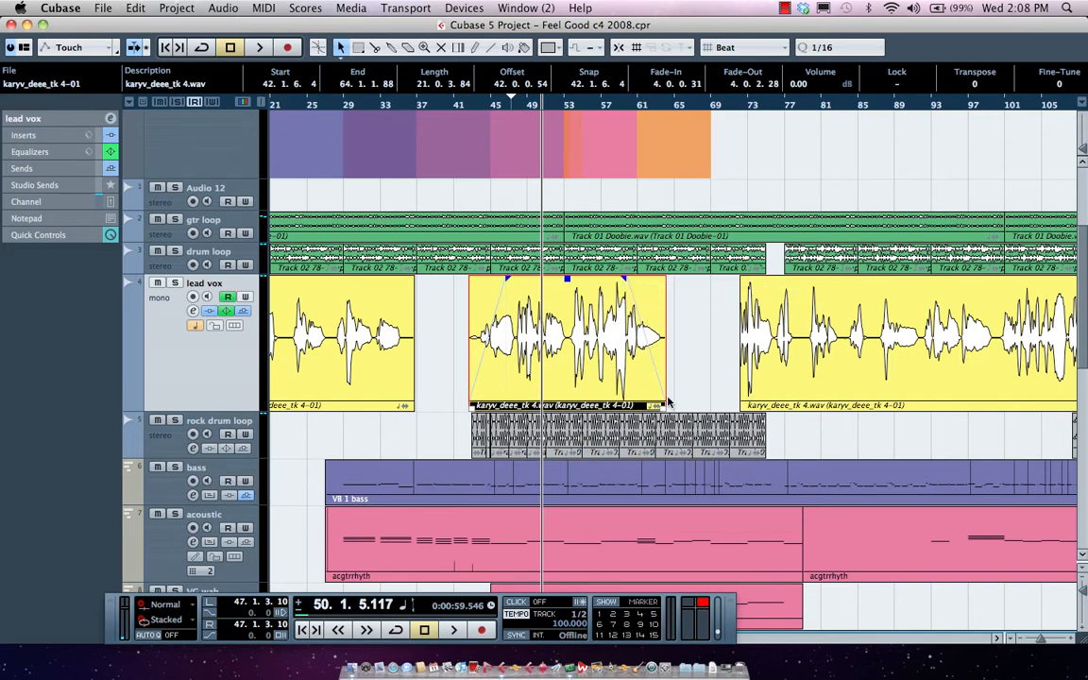
pyautogui.moveTo(666, 404); pyautogui.dragTo(704, 404)
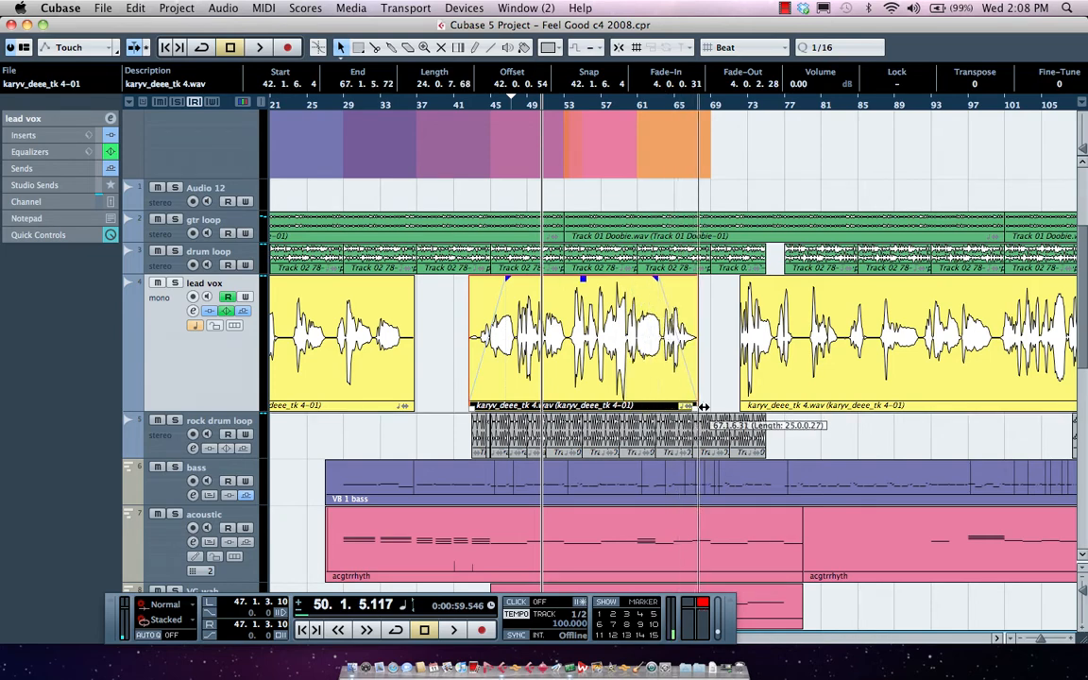
pyautogui.moveTo(703, 405); pyautogui.dragTo(662, 405)
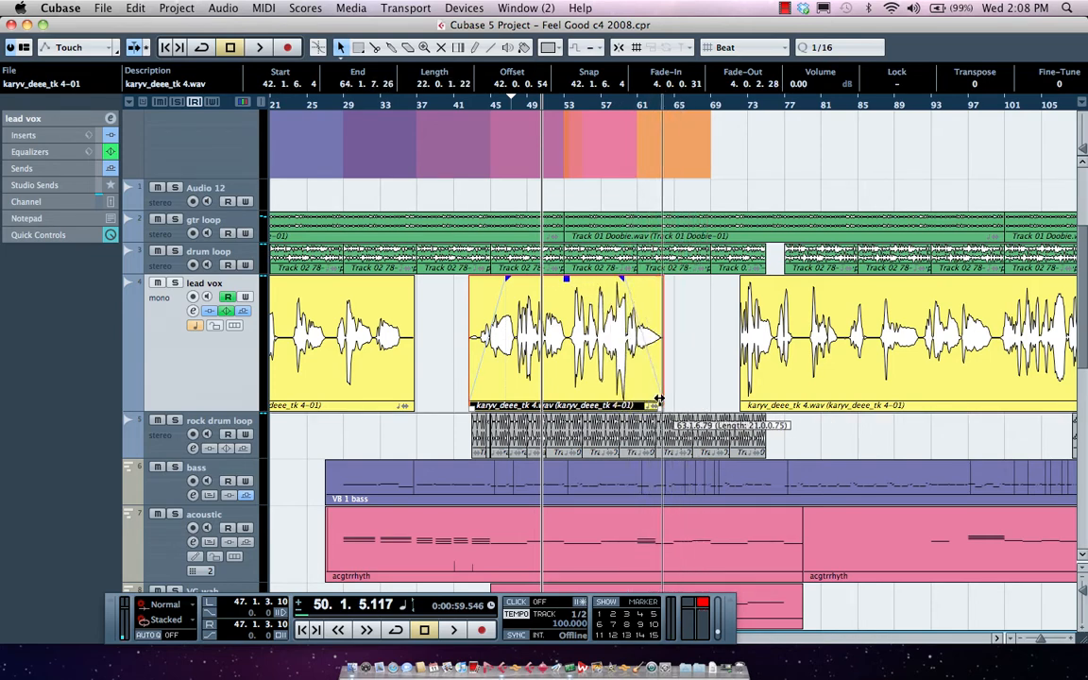
pyautogui.moveTo(662, 402); pyautogui.dragTo(661, 395)
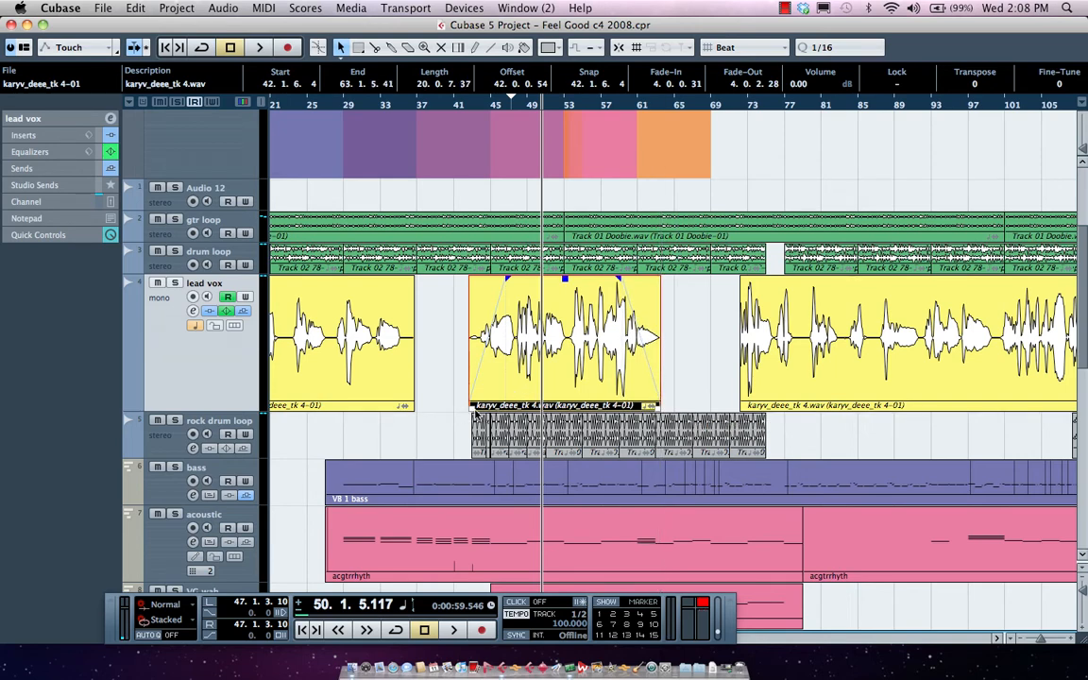
pyautogui.moveTo(473, 340); pyautogui.dragTo(440, 340)
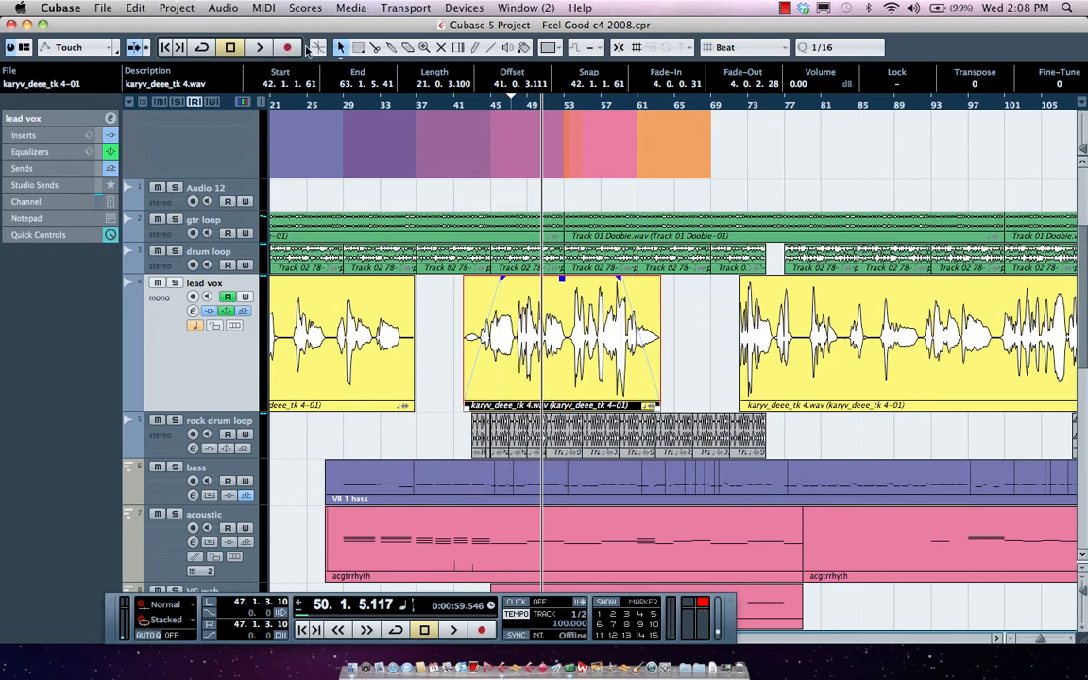
# Step: Switch resizing to Sizing Moves Contents and extend the piece's end to bar 63
pyautogui.click(342, 48)
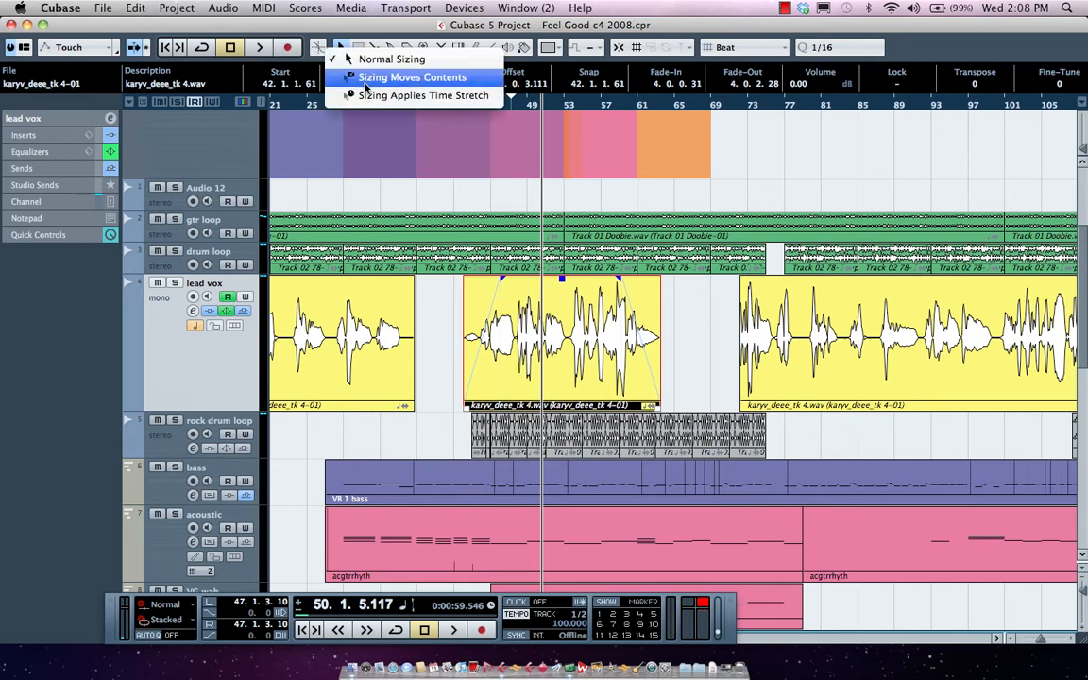
pyautogui.click(391, 59)
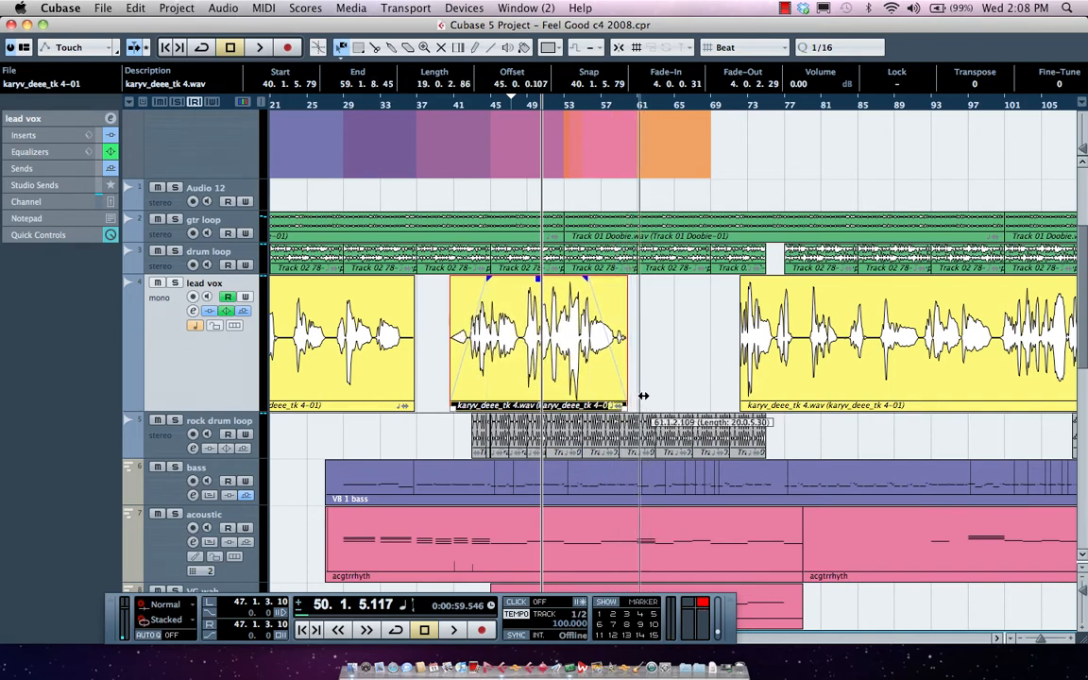
pyautogui.moveTo(628, 397); pyautogui.dragTo(662, 397)
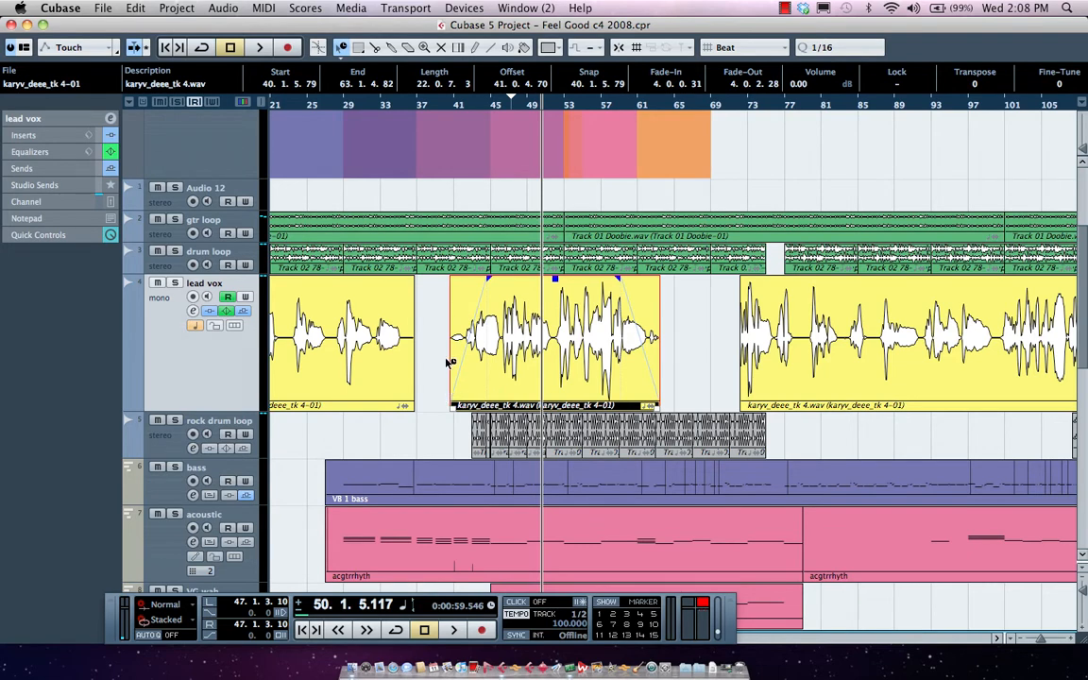
pyautogui.moveTo(553, 281)
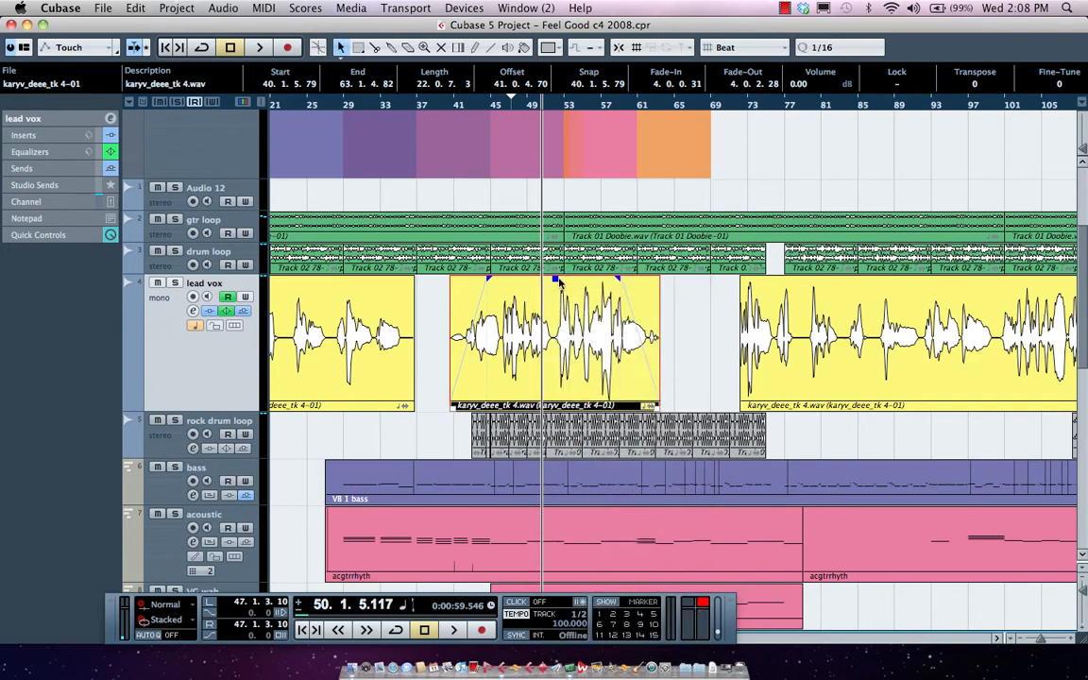
# Step: Adjust the middle vocal piece's volume and draw a dip in its Volume lane
pyautogui.moveTo(553, 283); pyautogui.dragTo(552, 295)
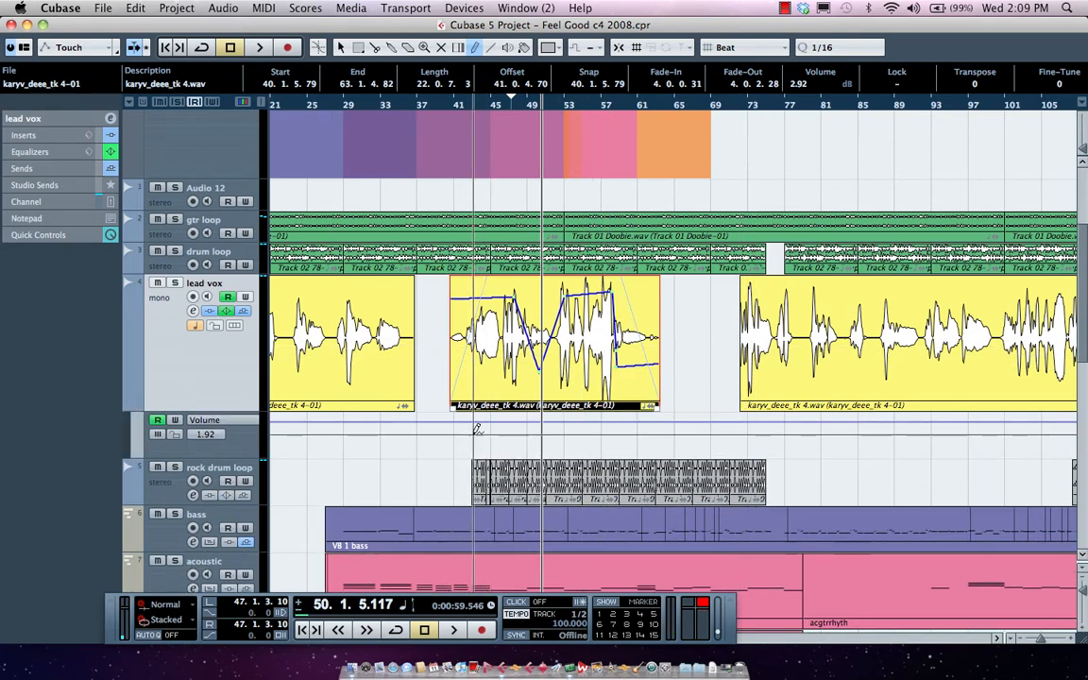
pyautogui.moveTo(477, 430); pyautogui.dragTo(652, 428)
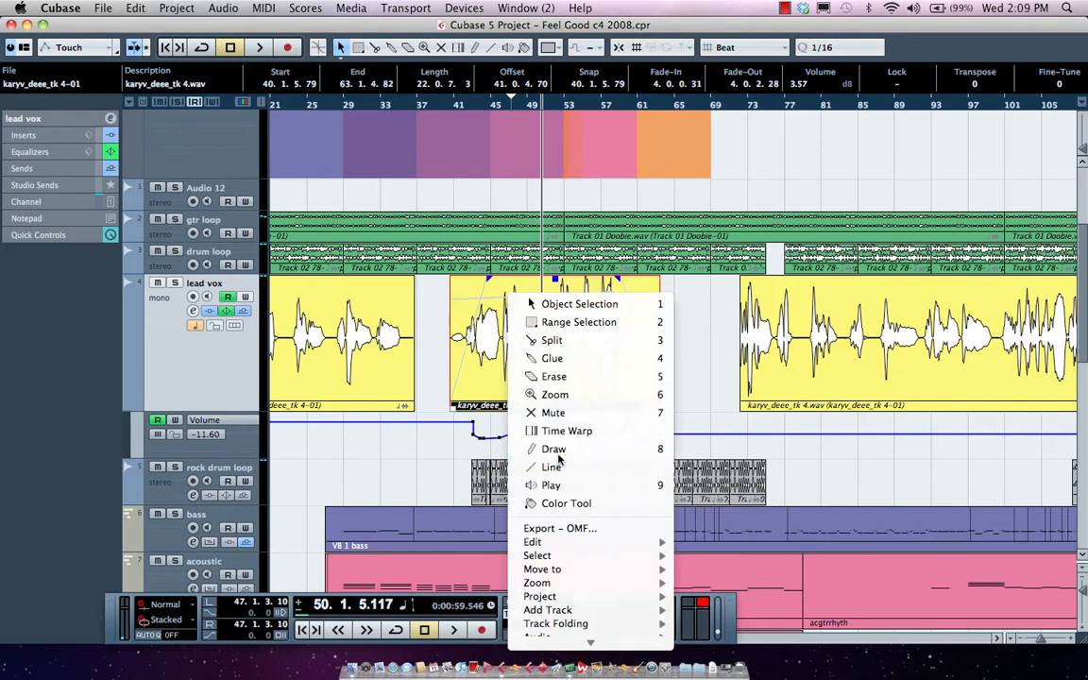
pyautogui.click(554, 449)
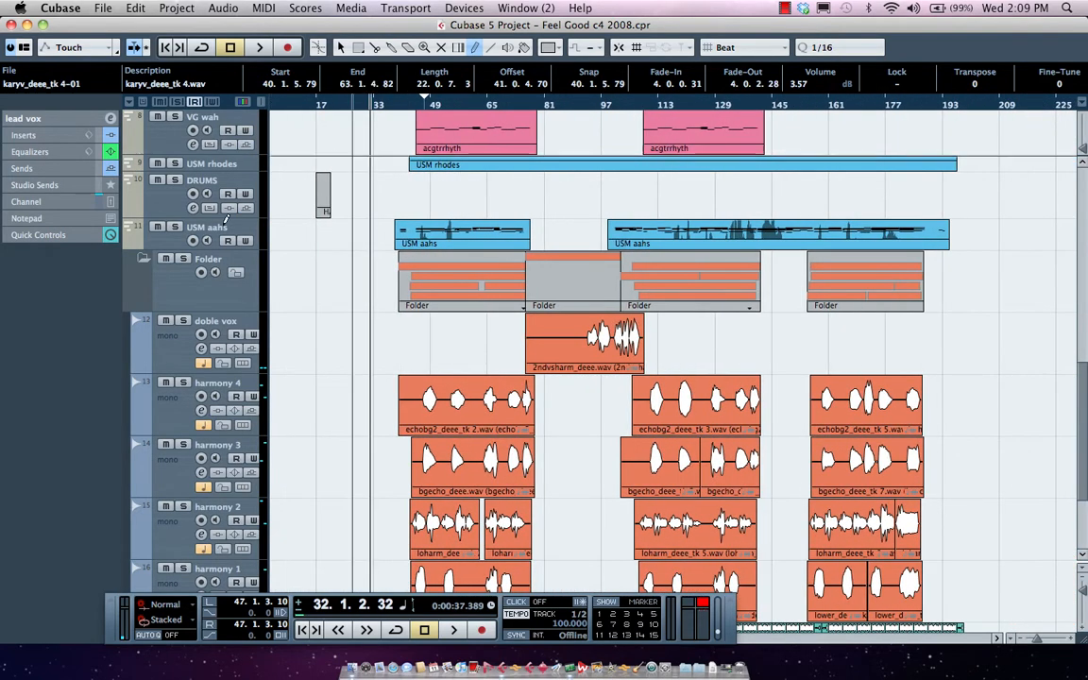
pyautogui.moveTo(325, 297)
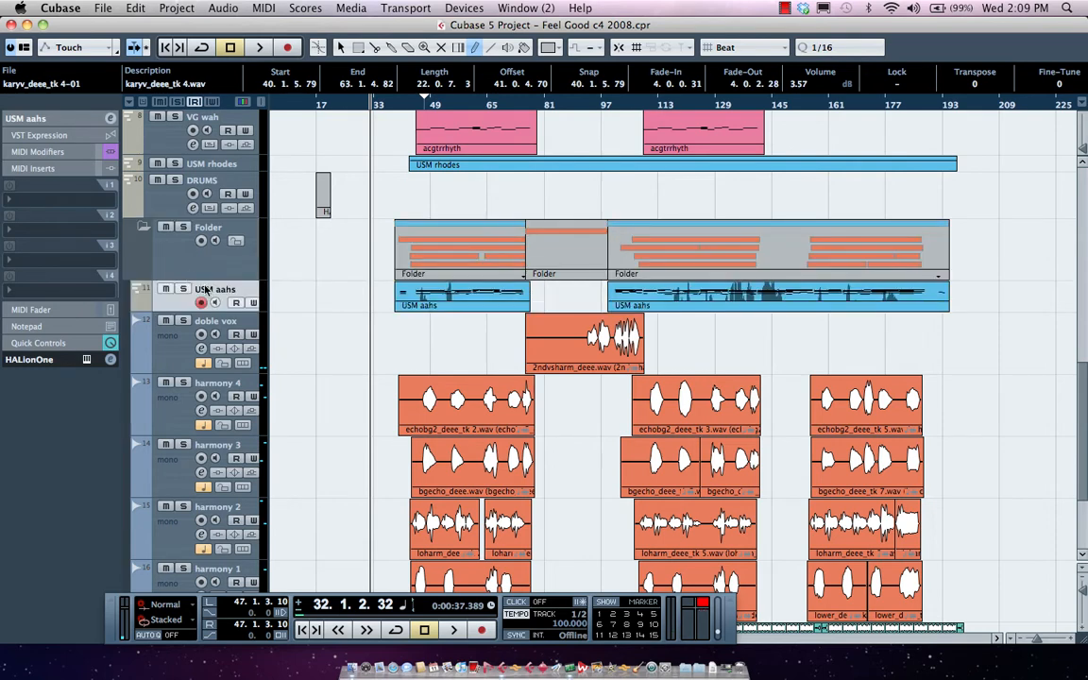
# Step: View the Folder track's contained tracks, including USM aahs, in the Inspector
pyautogui.click(144, 232)
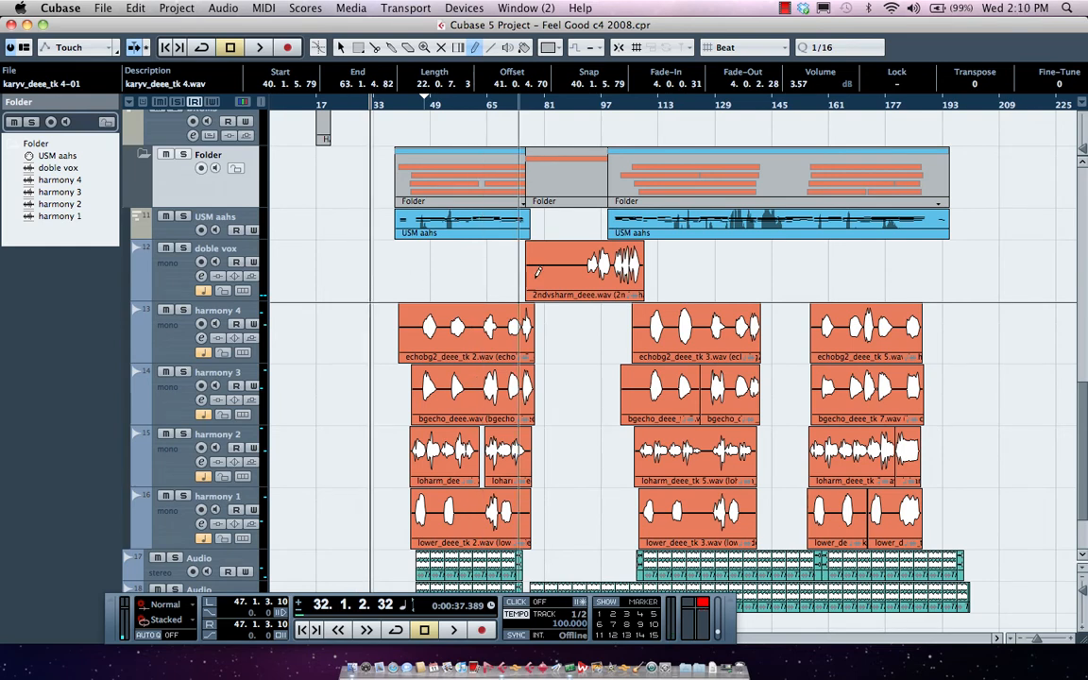
# Step: Bring up the toolbox over the vocal folder to reach the Split tool
pyautogui.rightClick(539, 274)
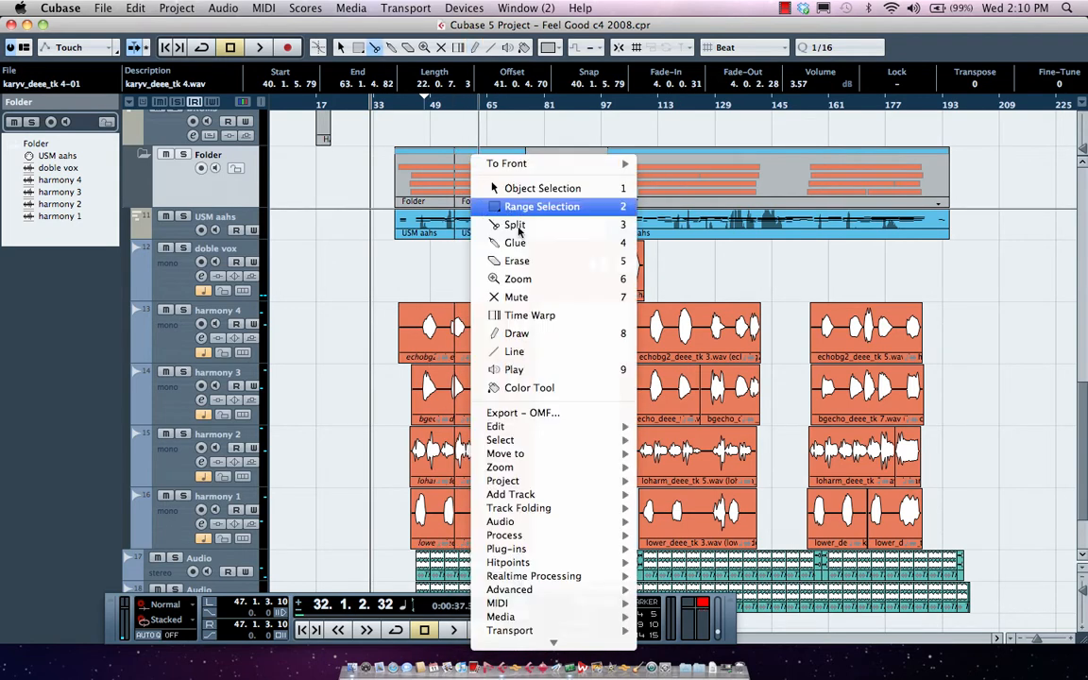
pyautogui.moveTo(516, 268)
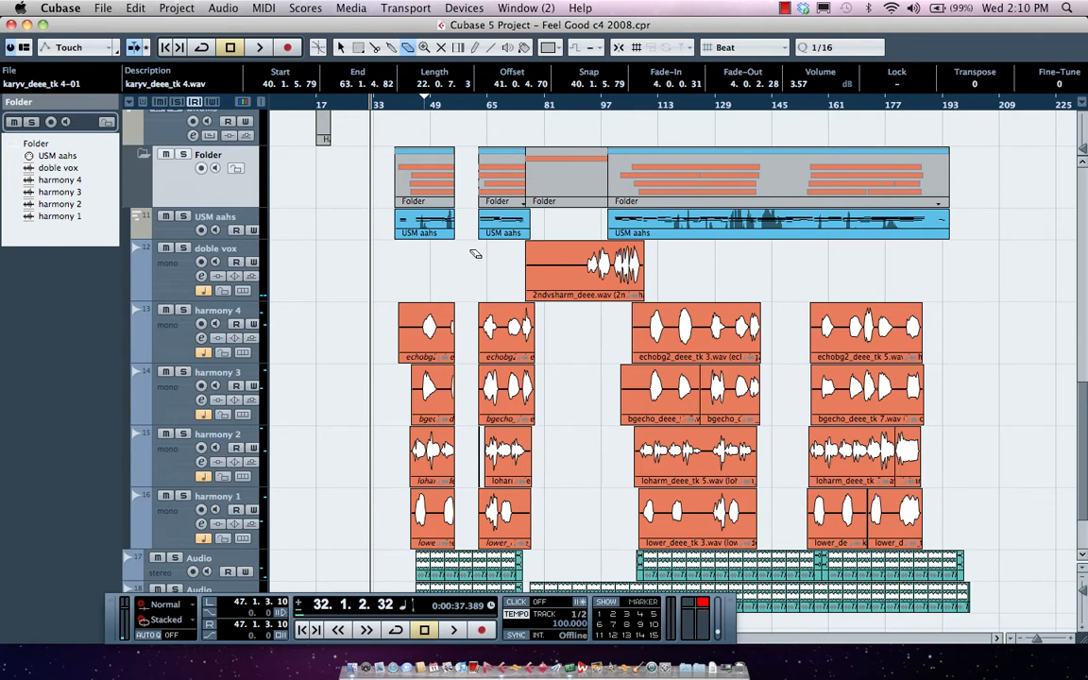
pyautogui.moveTo(137, 158)
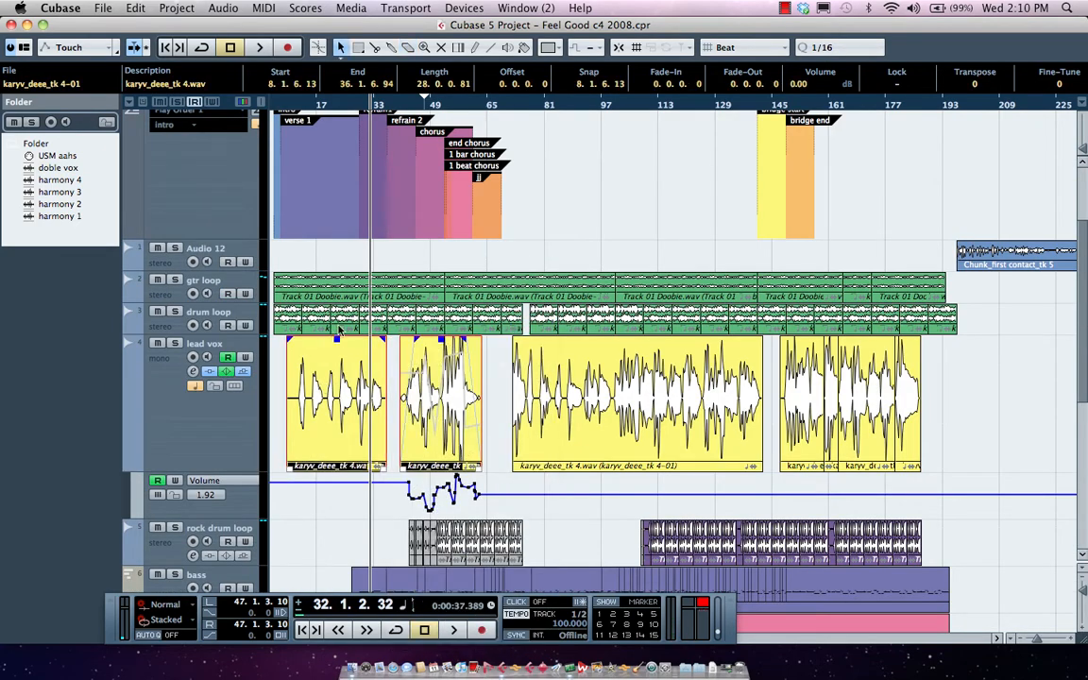
# Step: Select the karyv_deee_tk 9 take and drag it earlier on the lead vox track
pyautogui.click(529, 293)
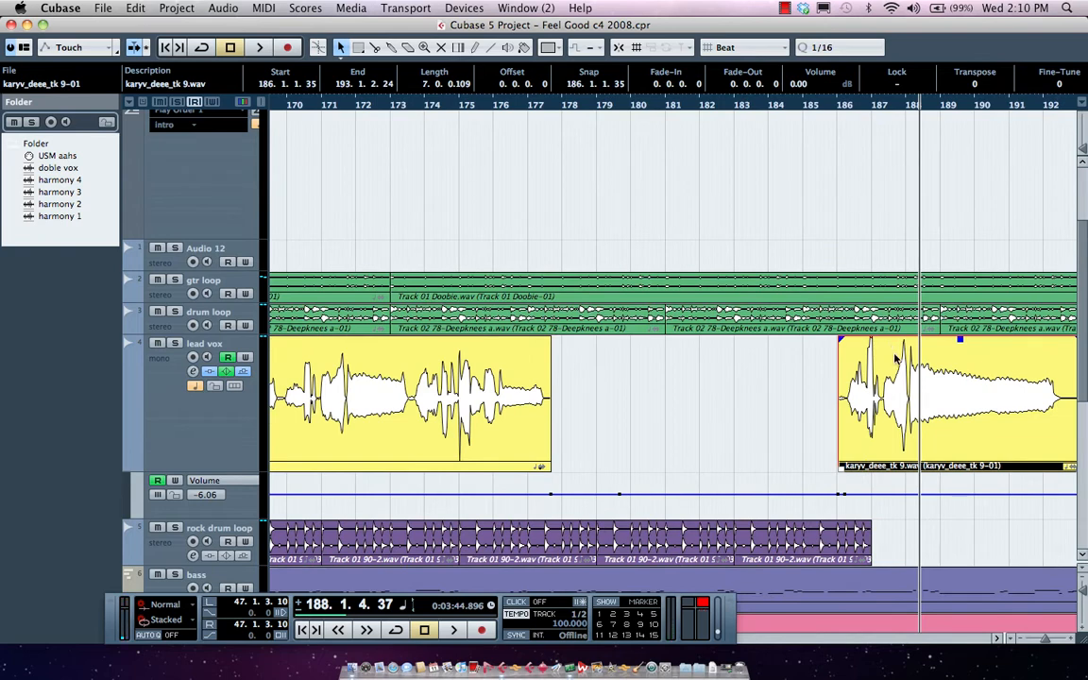
pyautogui.moveTo(959, 402); pyautogui.dragTo(766, 401)
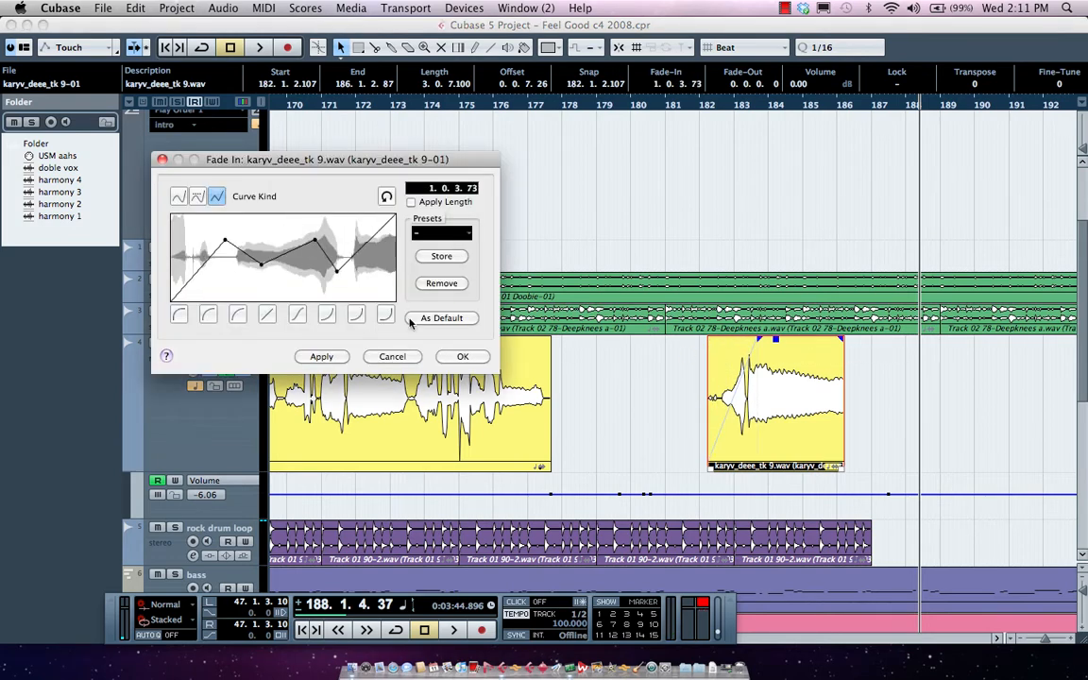
# Step: Add bend points to the tk 9 fade-in curve, then to its fade-out curve
pyautogui.click(462, 356)
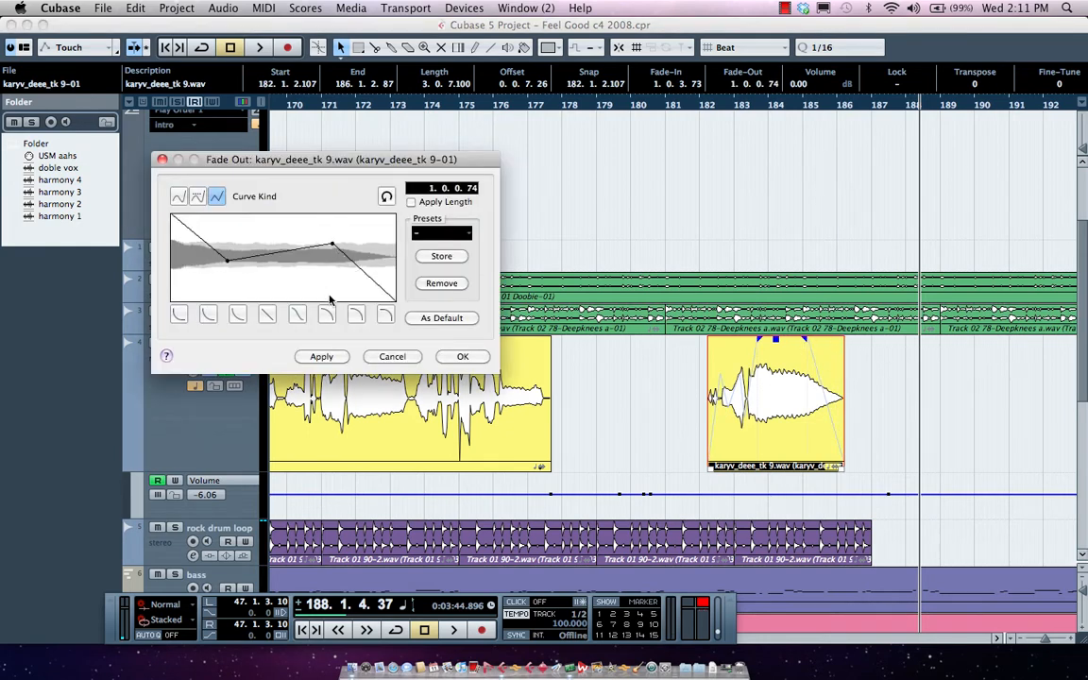
pyautogui.click(463, 356)
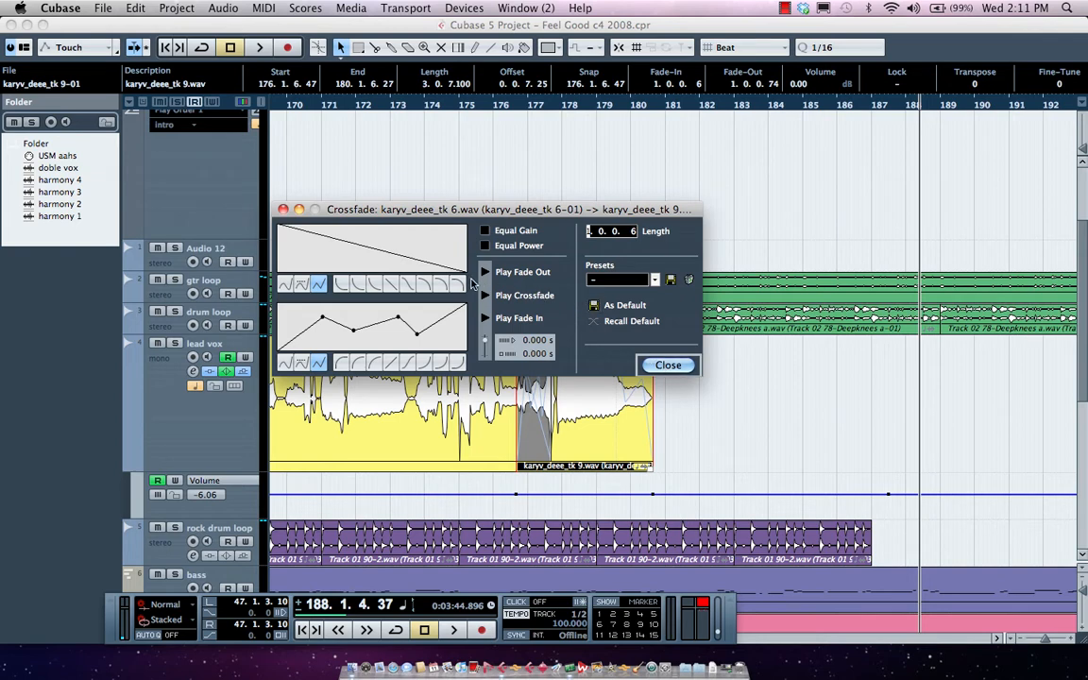
pyautogui.moveTo(476, 284)
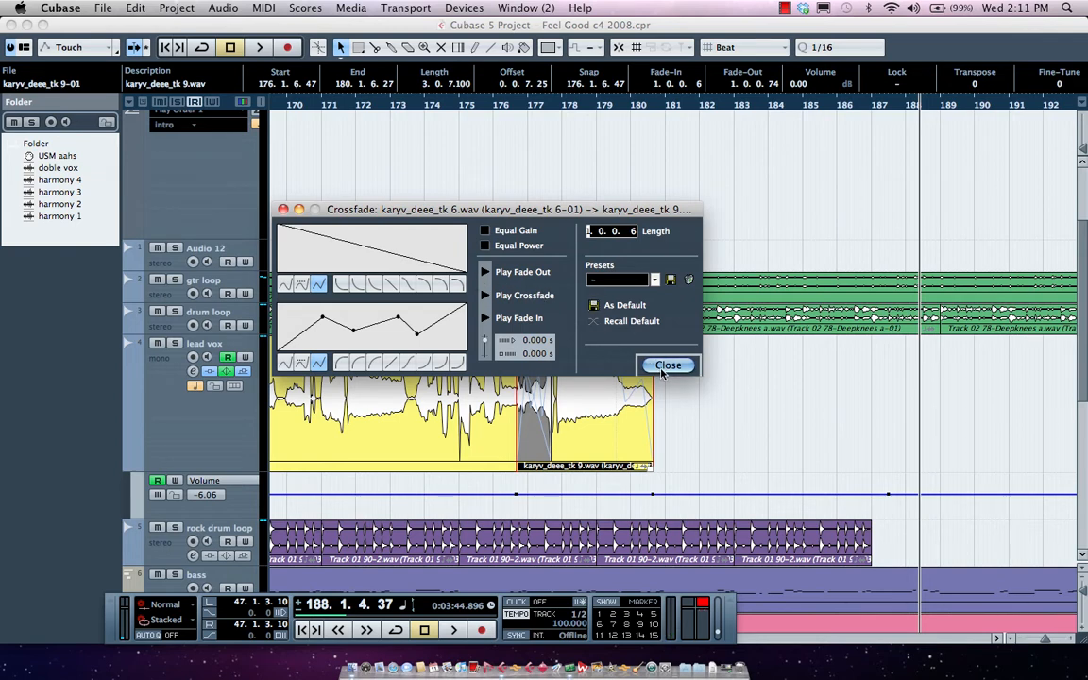
# Step: Close the Crossfade editor and drag the tk 6/tk 9 crossfade slightly left
pyautogui.click(669, 366)
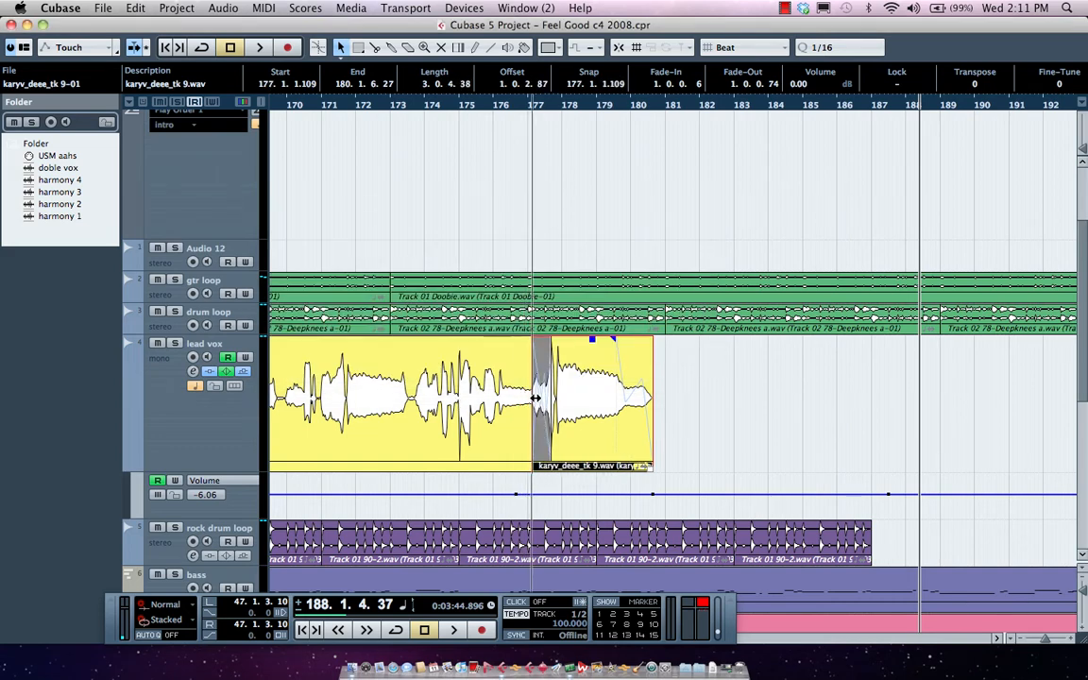
pyautogui.moveTo(534, 397); pyautogui.dragTo(510, 397)
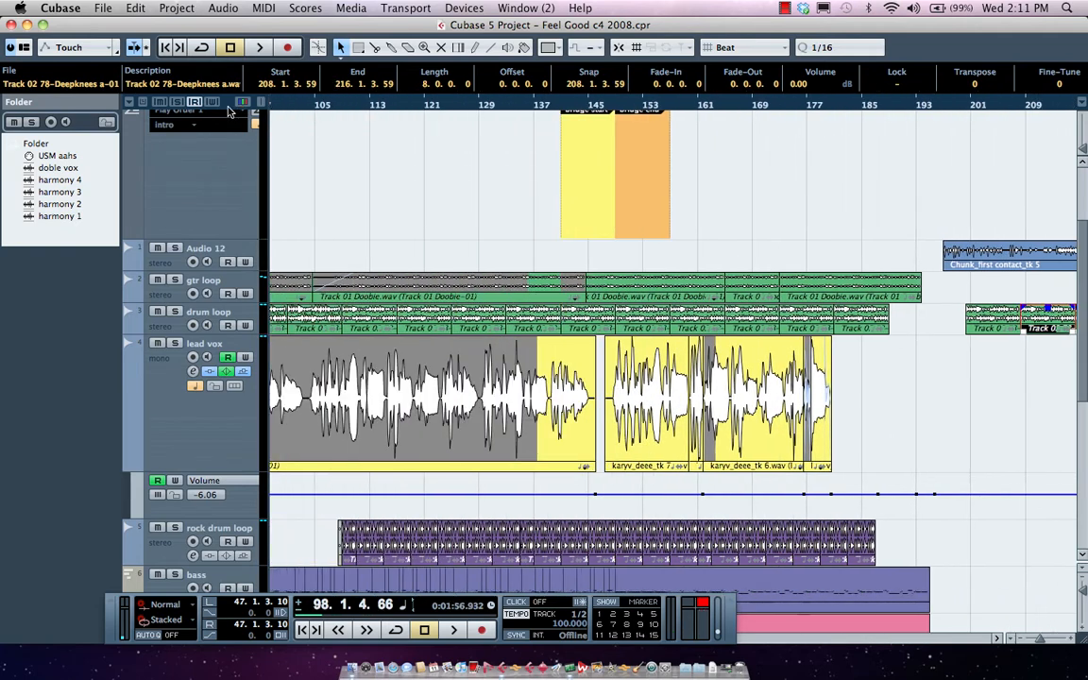
# Step: Zoom out over the drum tracks and bring up the editing-tools menu to pick Glue
pyautogui.hscroll(-3)
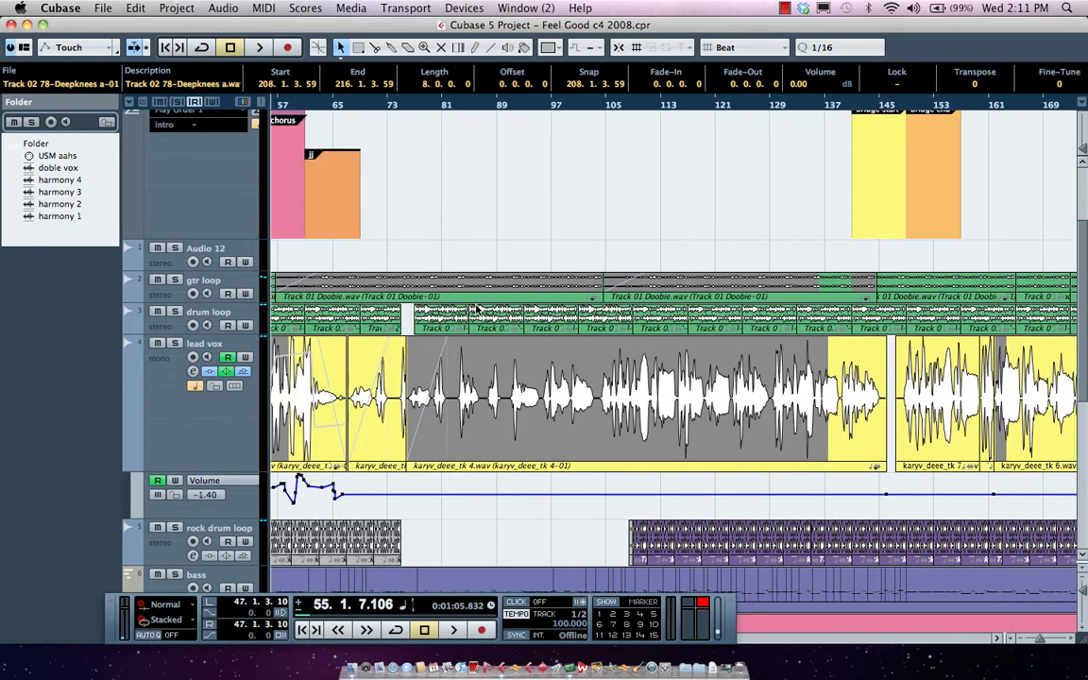
pyautogui.rightClick(482, 397)
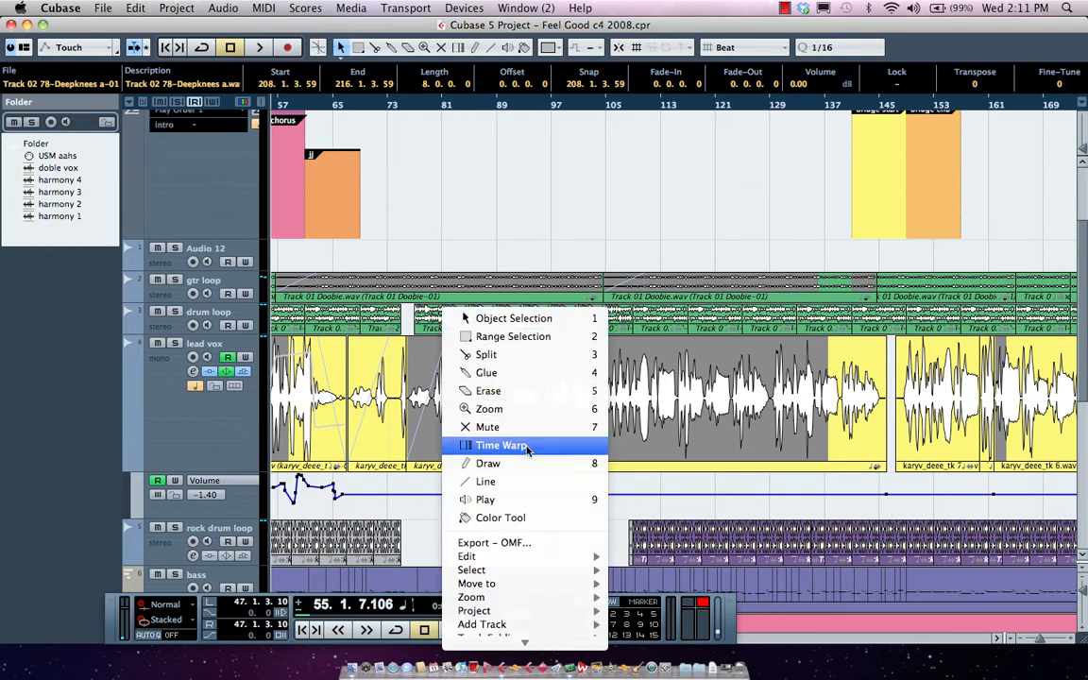
pyautogui.moveTo(489, 408)
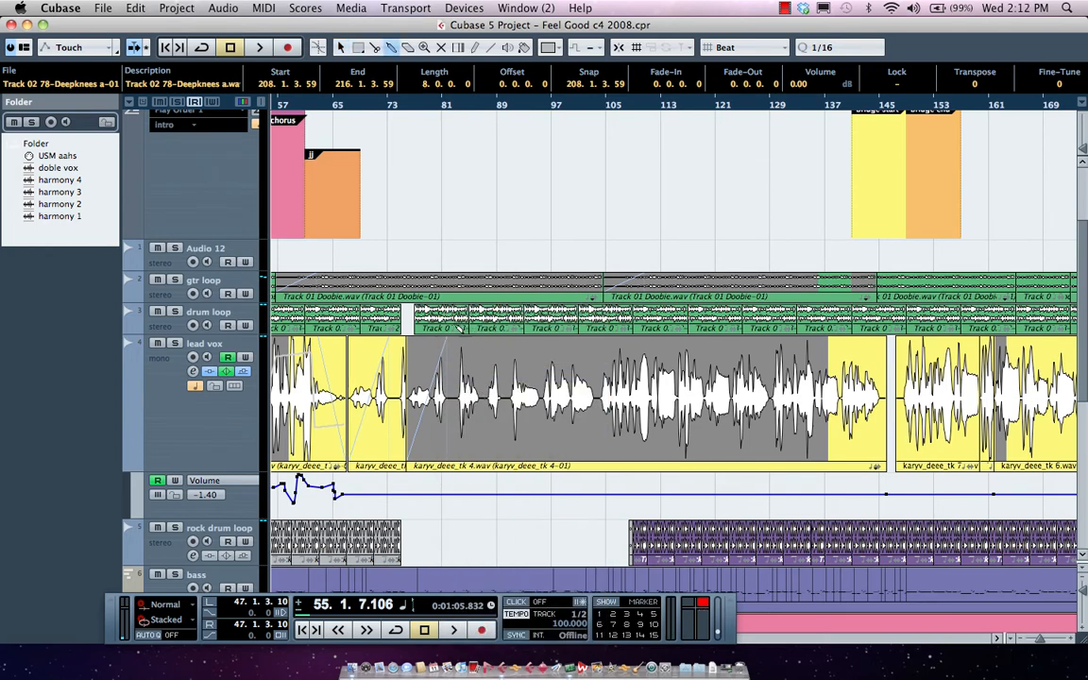
pyautogui.rightClick(463, 392)
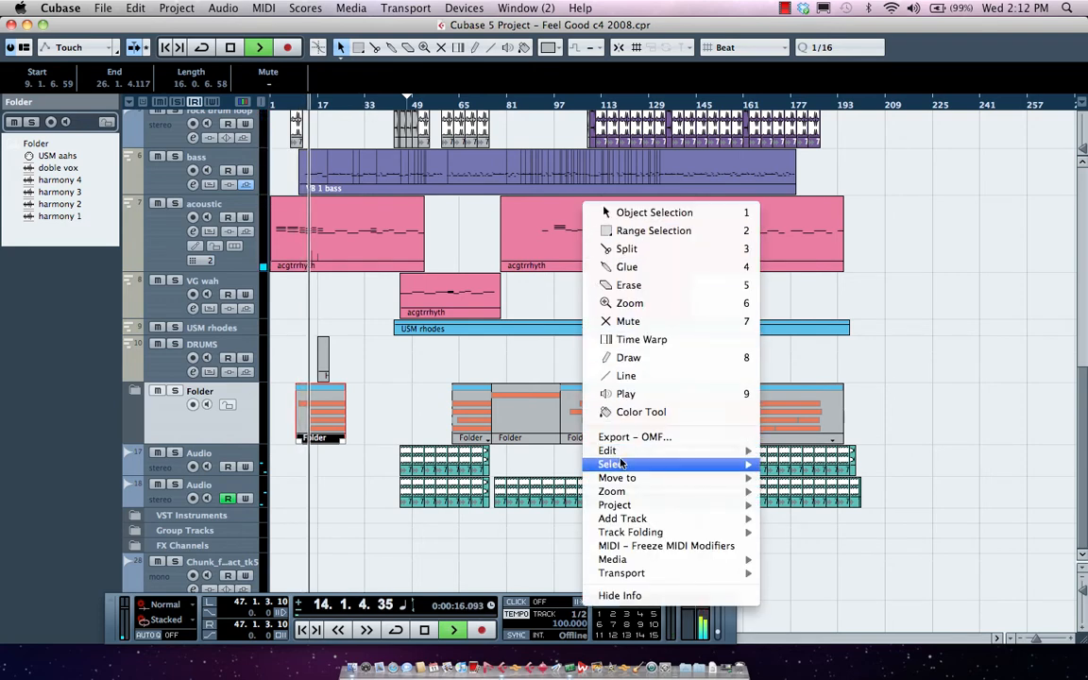
pyautogui.moveTo(608, 450)
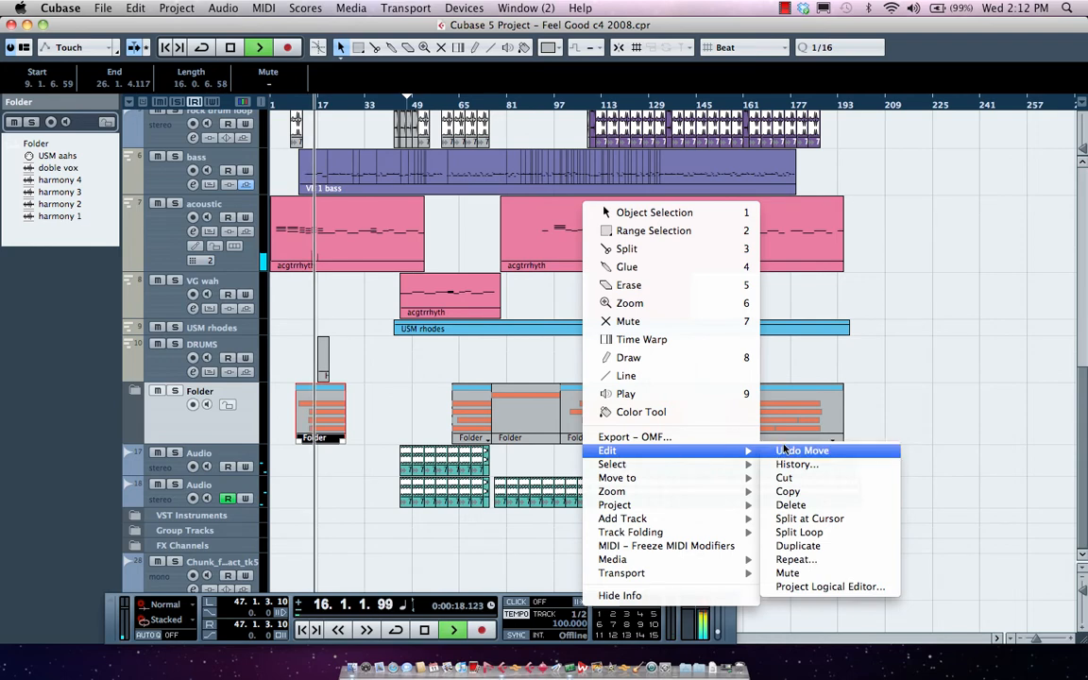
pyautogui.moveTo(797, 464)
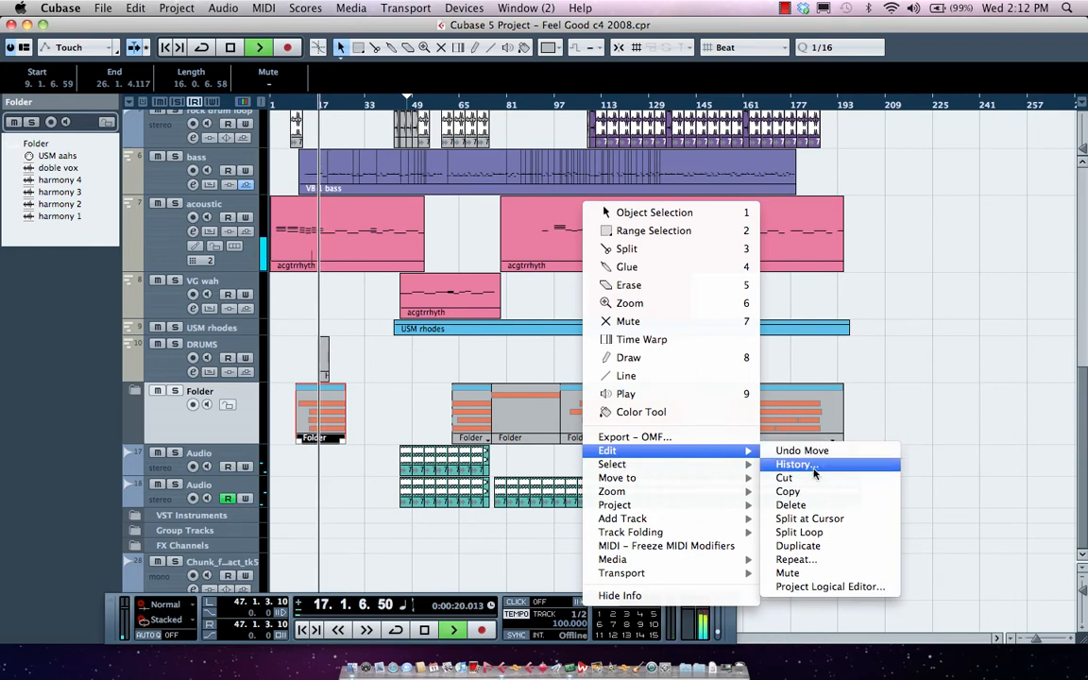
# Step: Open Edit History and revert to entry 46, Set Fade Length
pyautogui.click(796, 464)
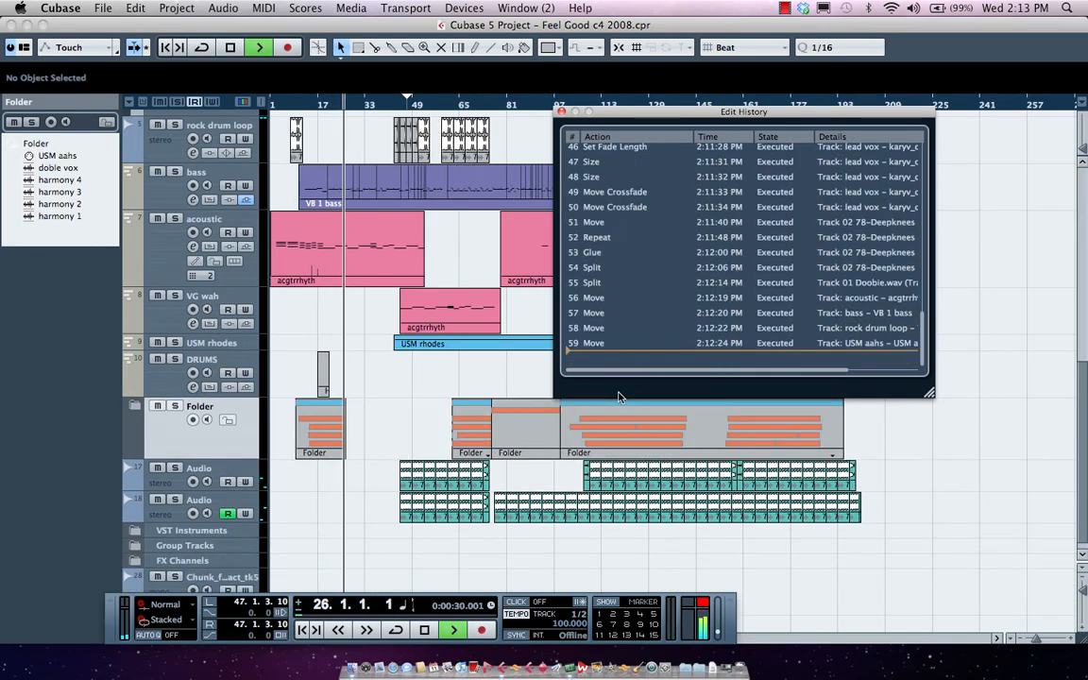
pyautogui.click(614, 150)
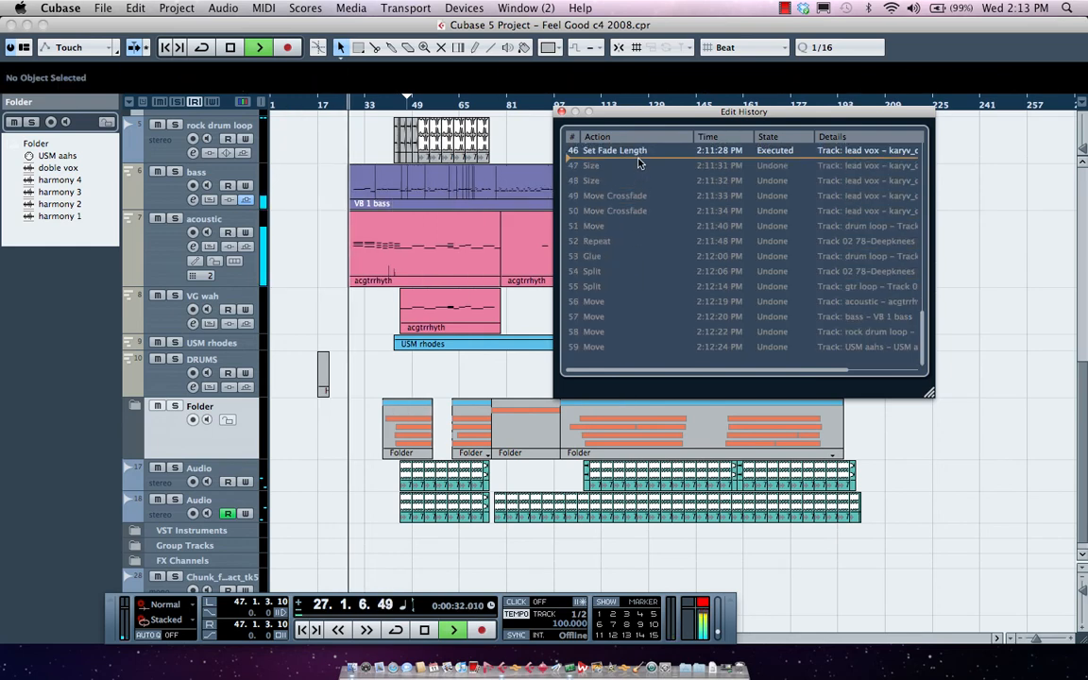